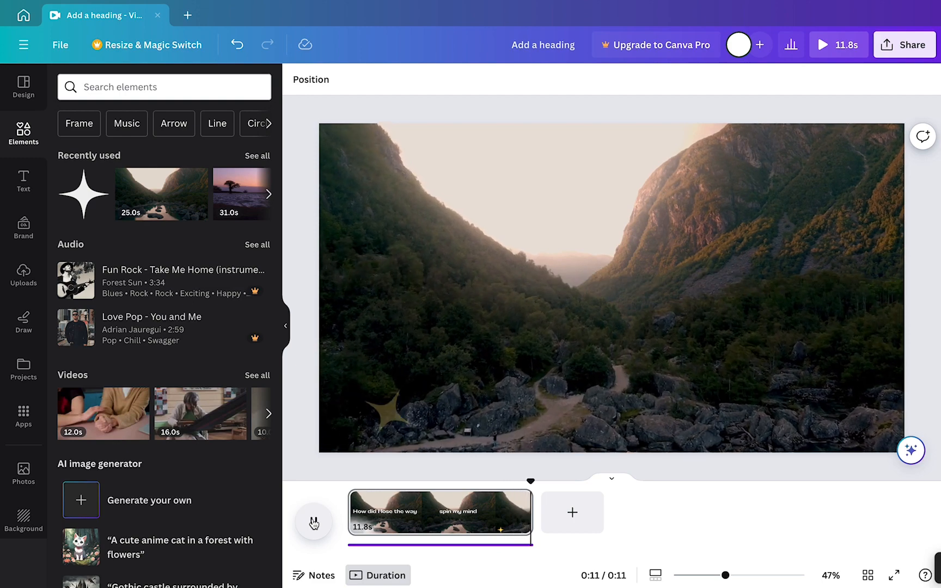
# - Return to the Canva home page and start a new blank video design
pyautogui.click(314, 521)
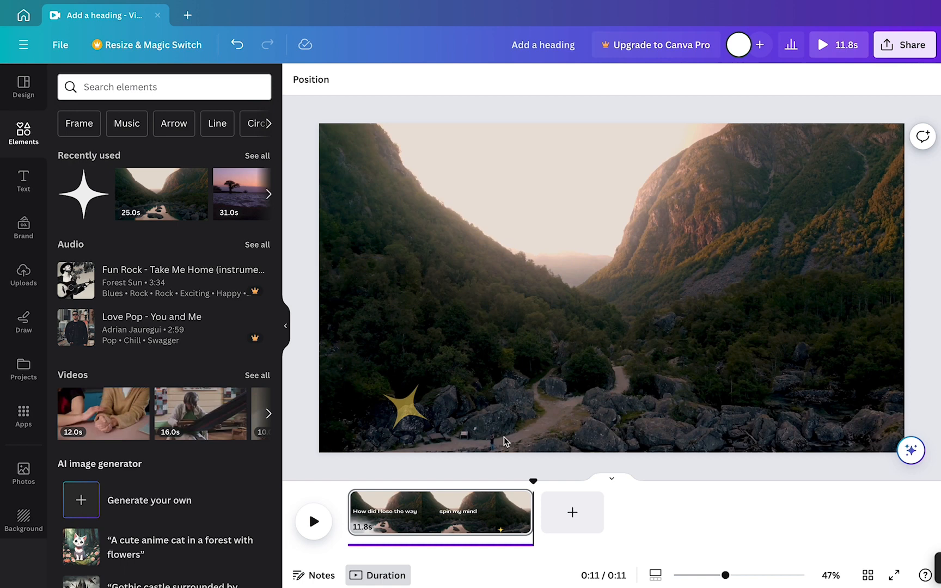
pyautogui.moveTo(717, 415)
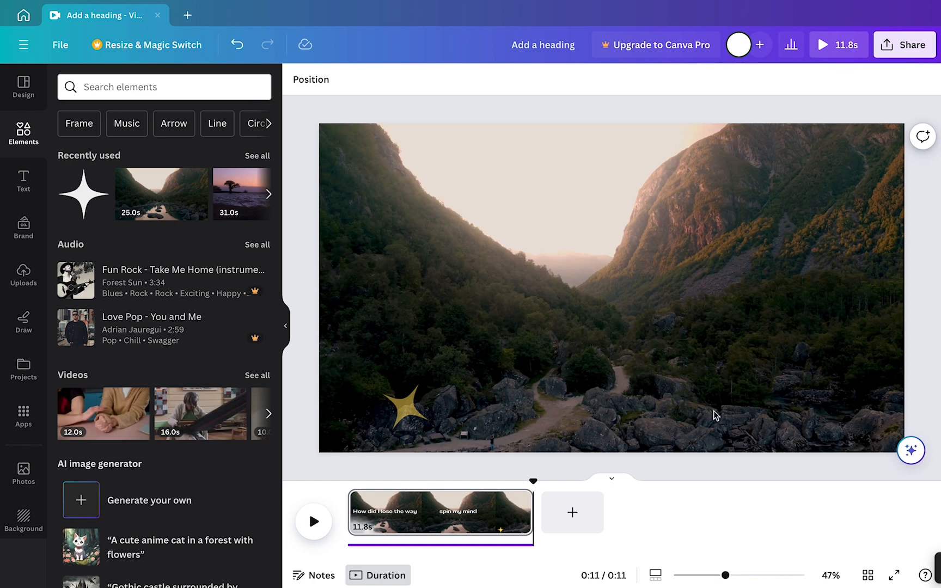
pyautogui.moveTo(295, 510)
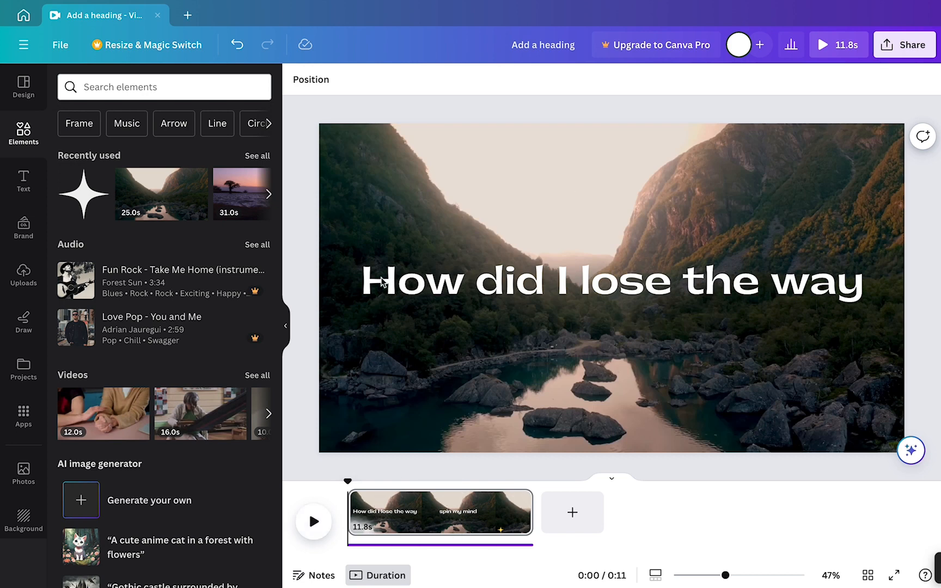
pyautogui.moveTo(726, 375)
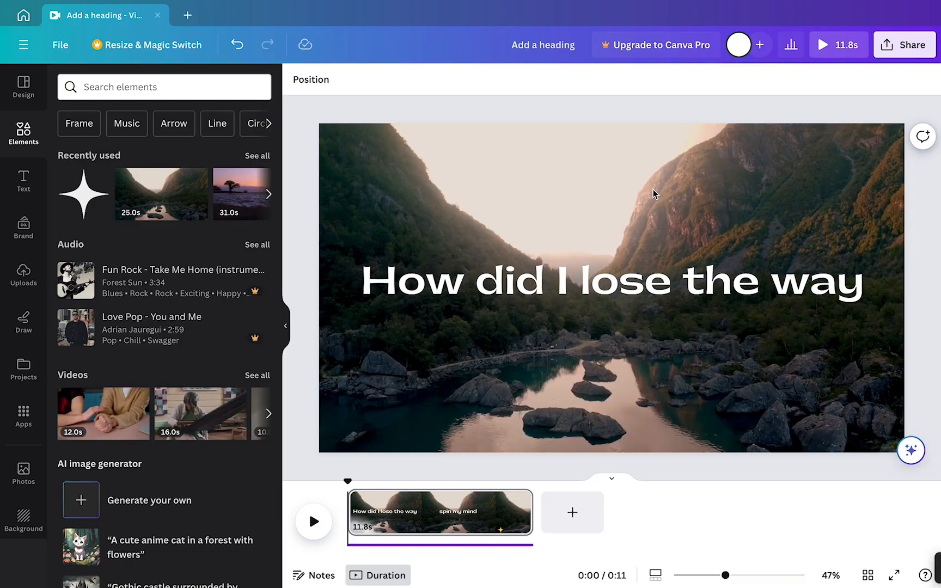
pyautogui.click(22, 14)
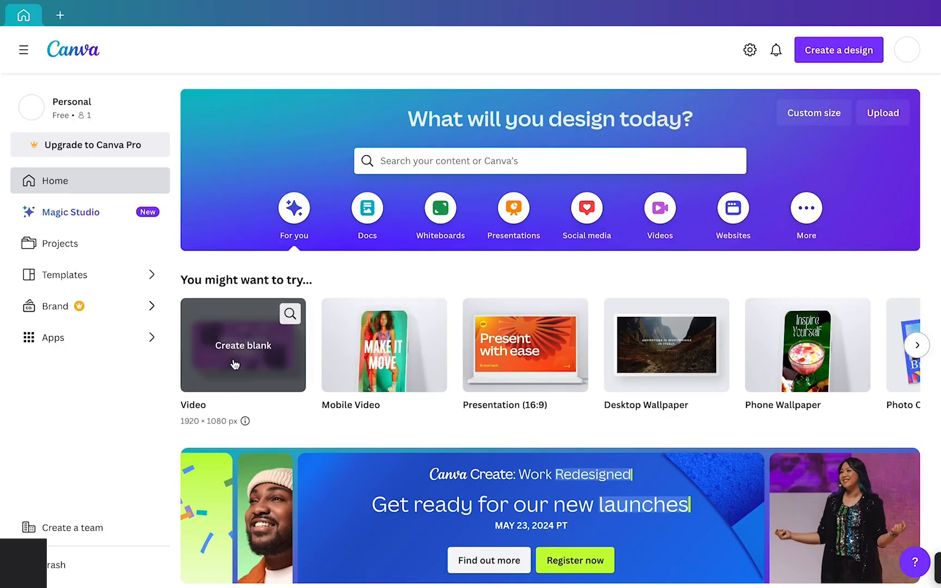
pyautogui.click(243, 345)
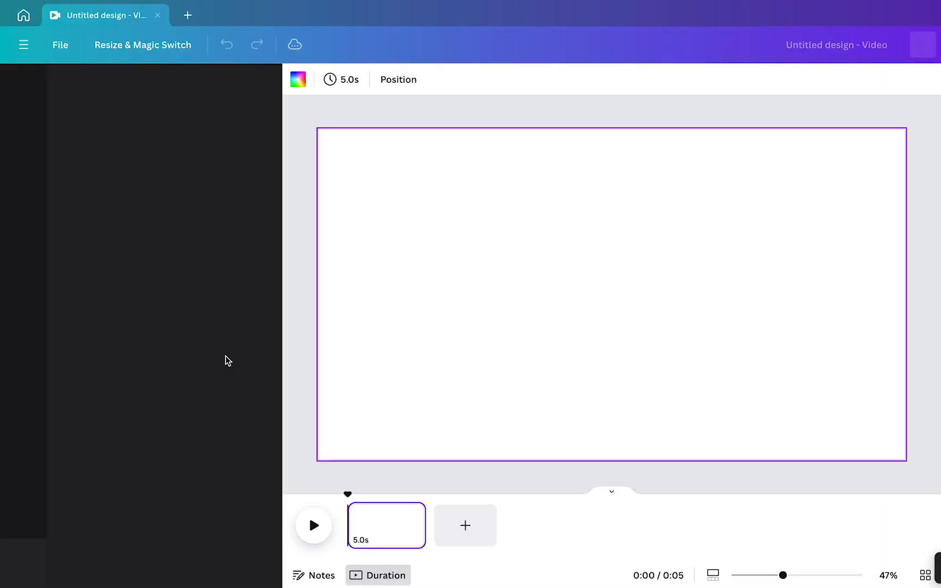
# - Add the recently used mountain valley clip so it fills the video page
pyautogui.click(22, 84)
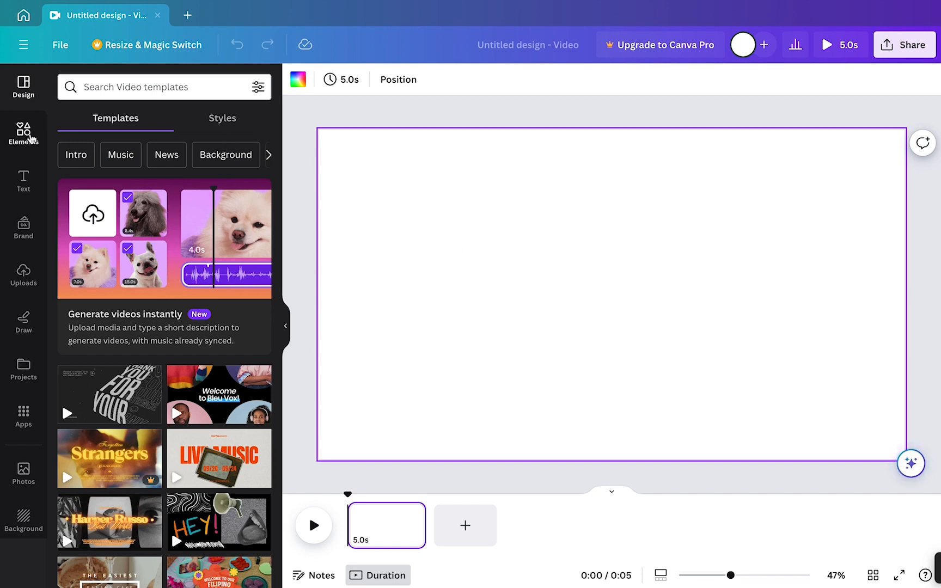
pyautogui.click(23, 131)
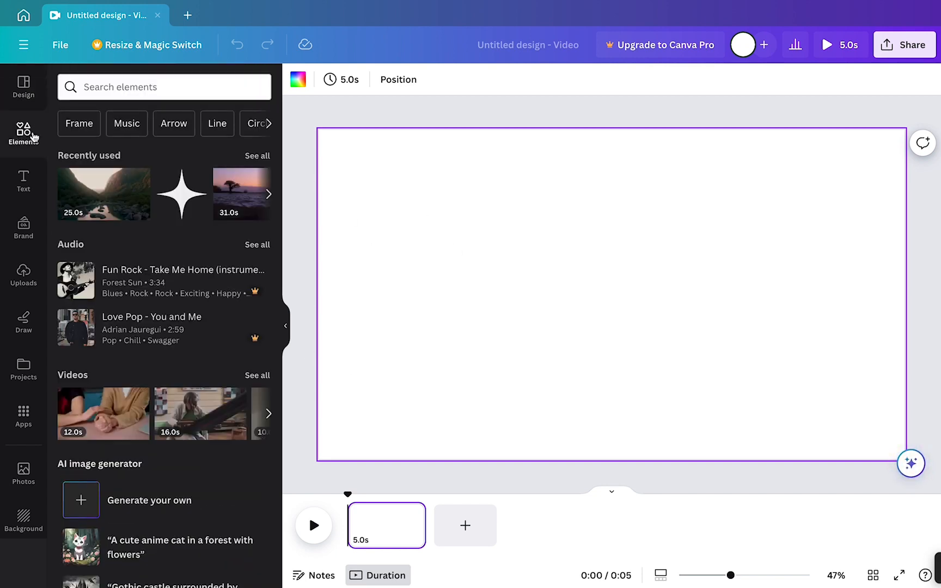
pyautogui.moveTo(114, 201)
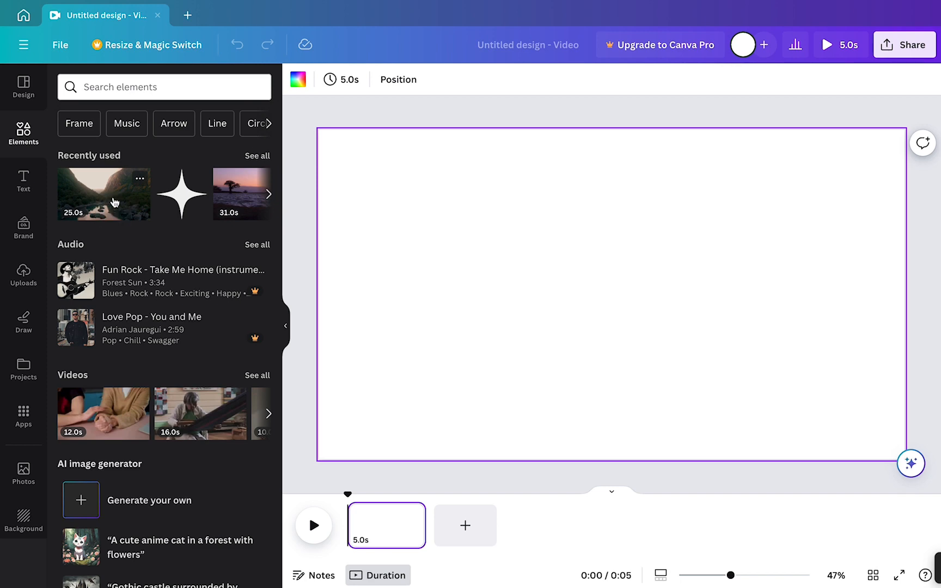
pyautogui.click(104, 194)
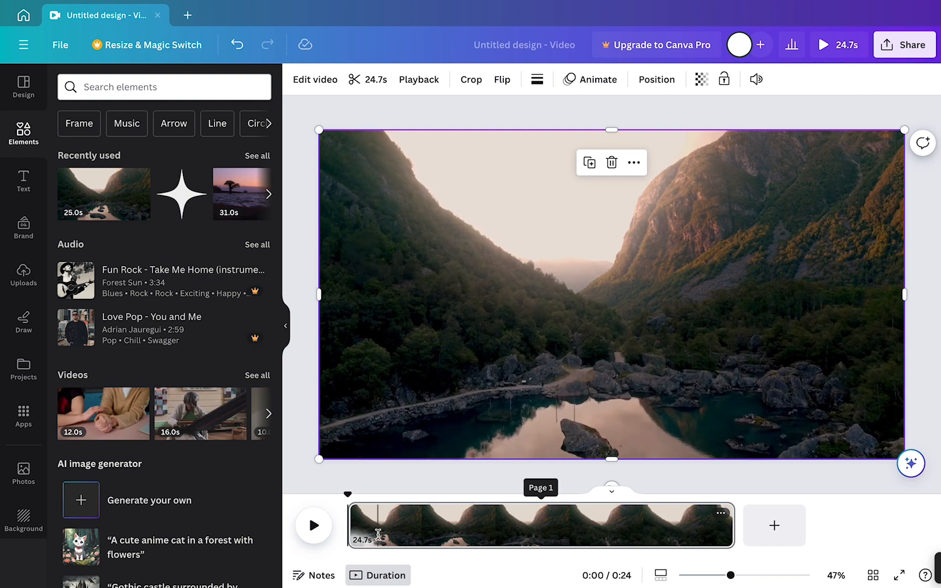
# - Add the uploaded 'VESHZA - Never Looking Back' MP3 as the soundtrack and preview a few seconds
pyautogui.click(23, 276)
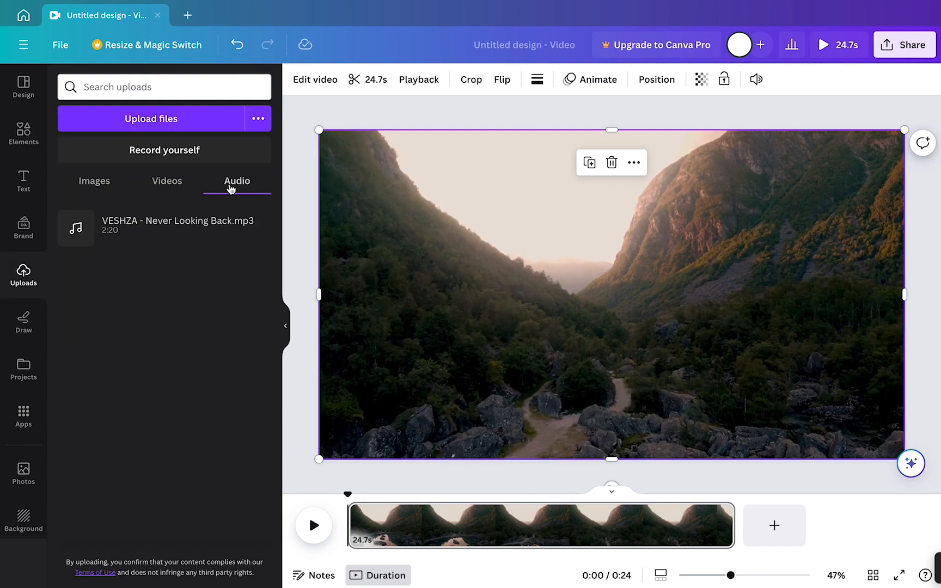
pyautogui.moveTo(162, 227)
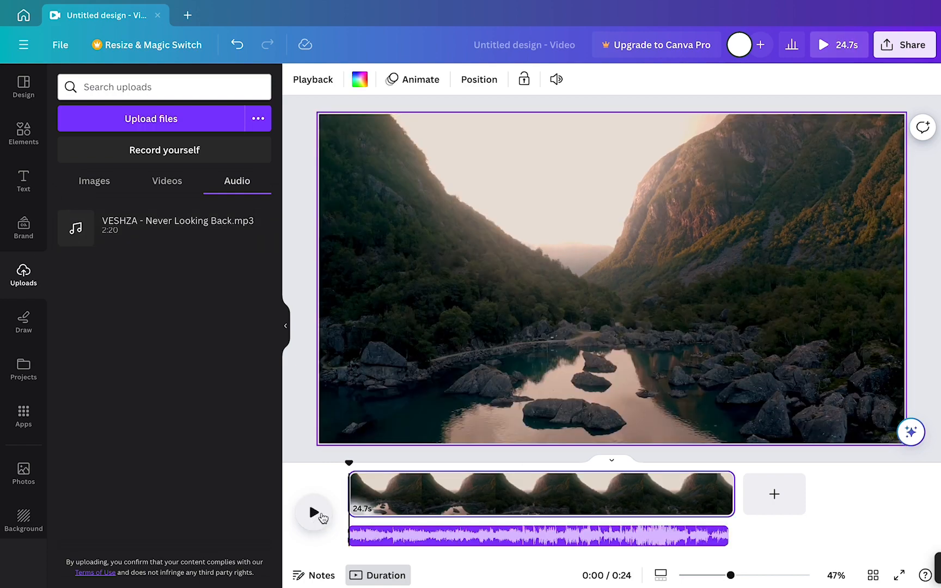
pyautogui.click(313, 512)
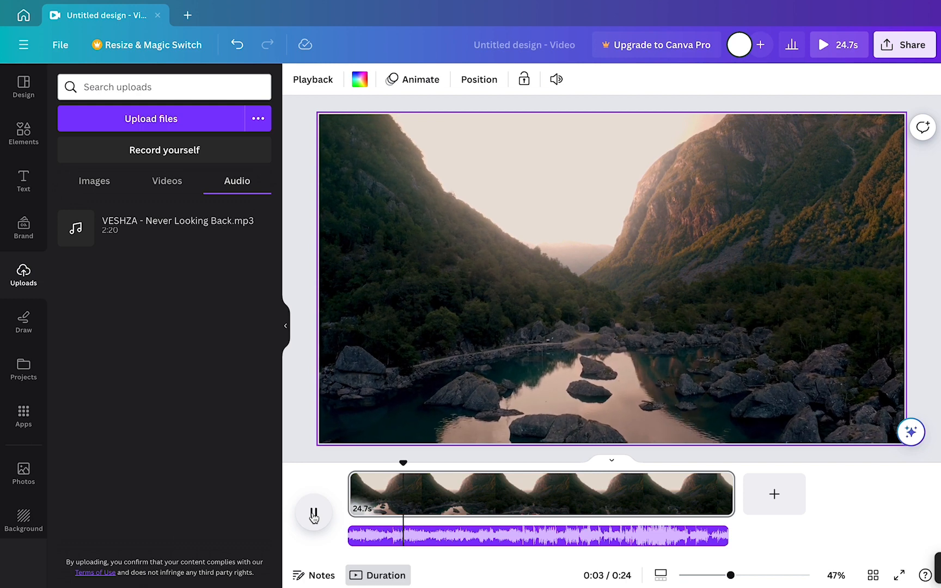
pyautogui.click(313, 512)
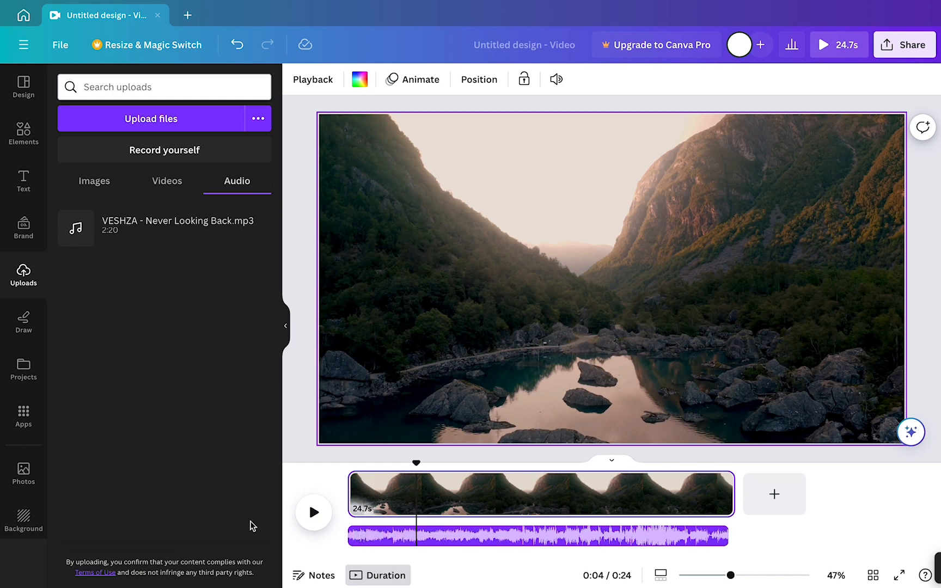
pyautogui.moveTo(608, 438)
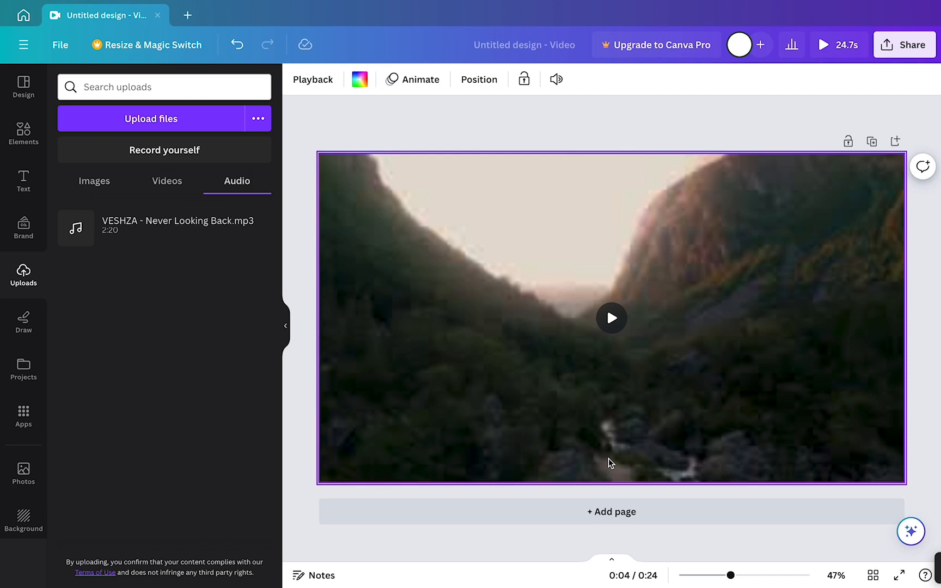
pyautogui.moveTo(387, 397)
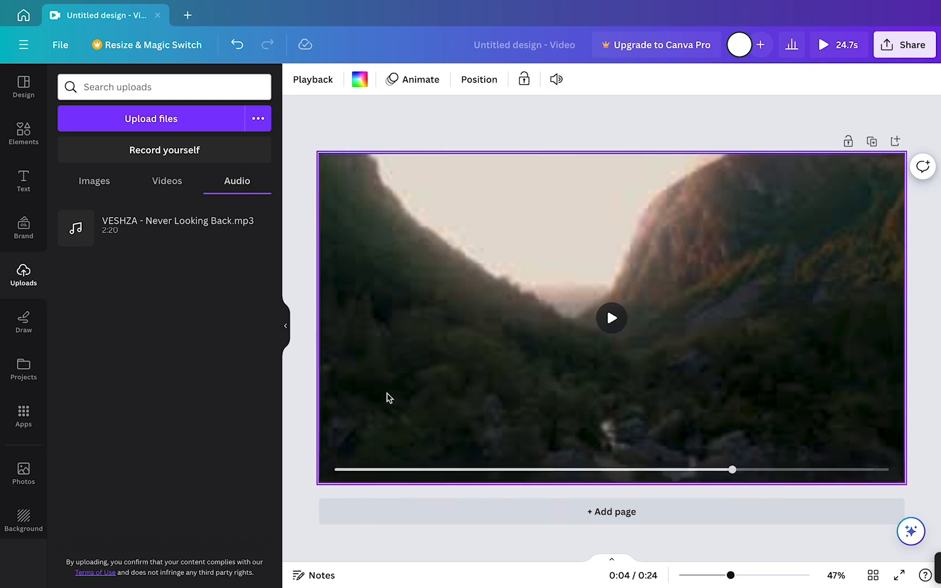
pyautogui.moveTo(750, 313)
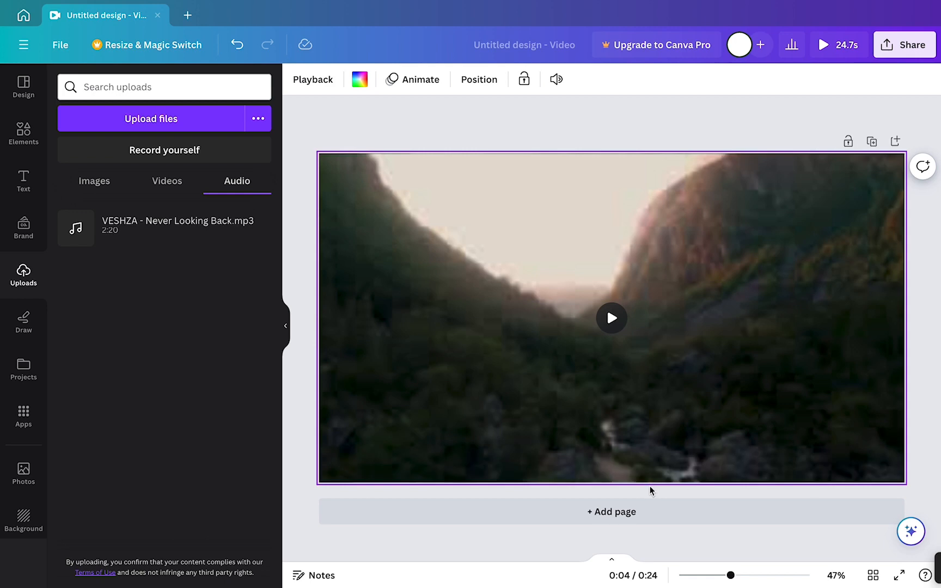
pyautogui.moveTo(611, 562)
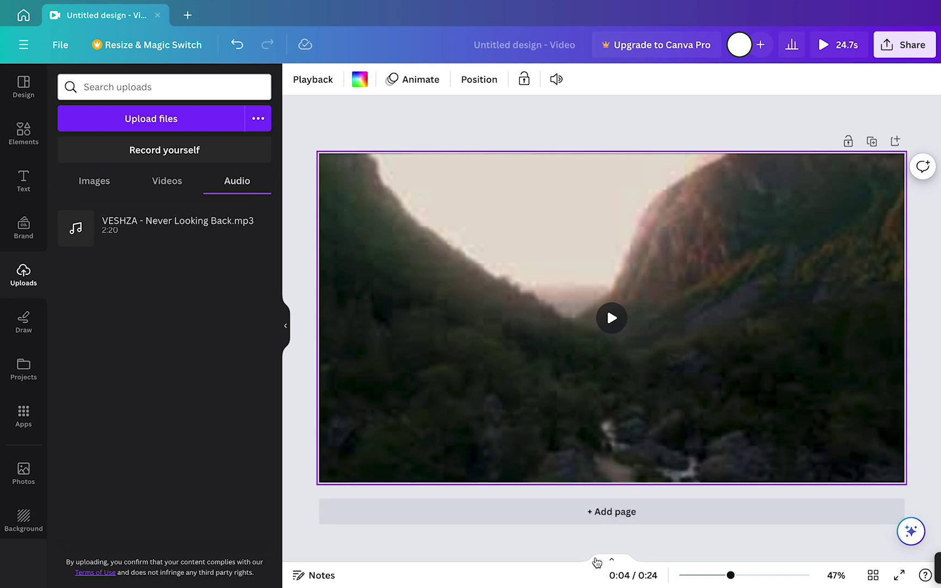
pyautogui.moveTo(611, 562)
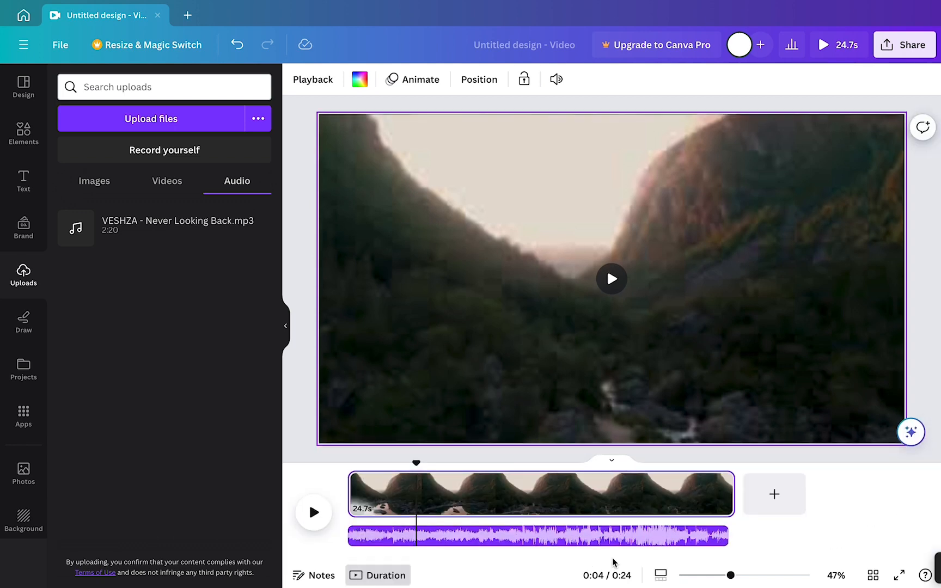
pyautogui.moveTo(406, 494)
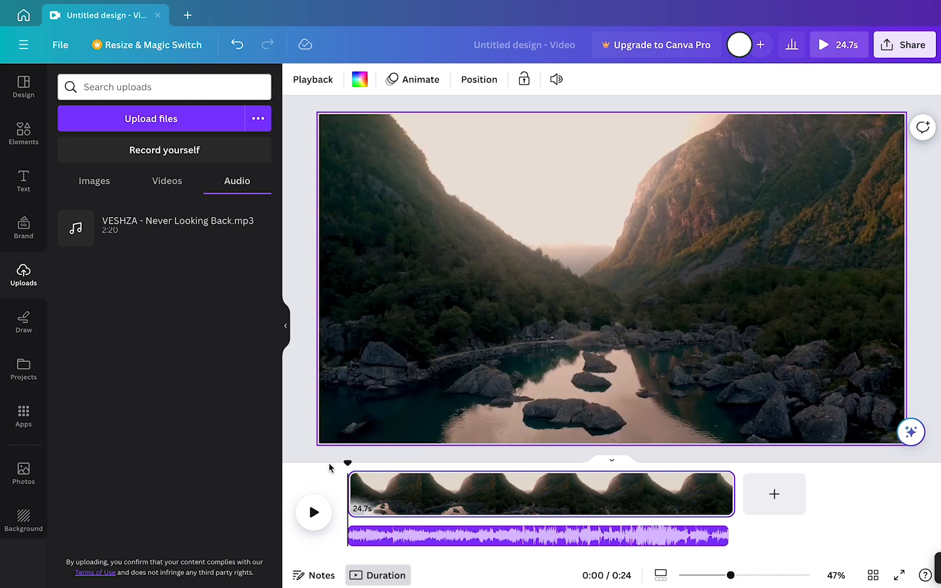
pyautogui.moveTo(314, 512)
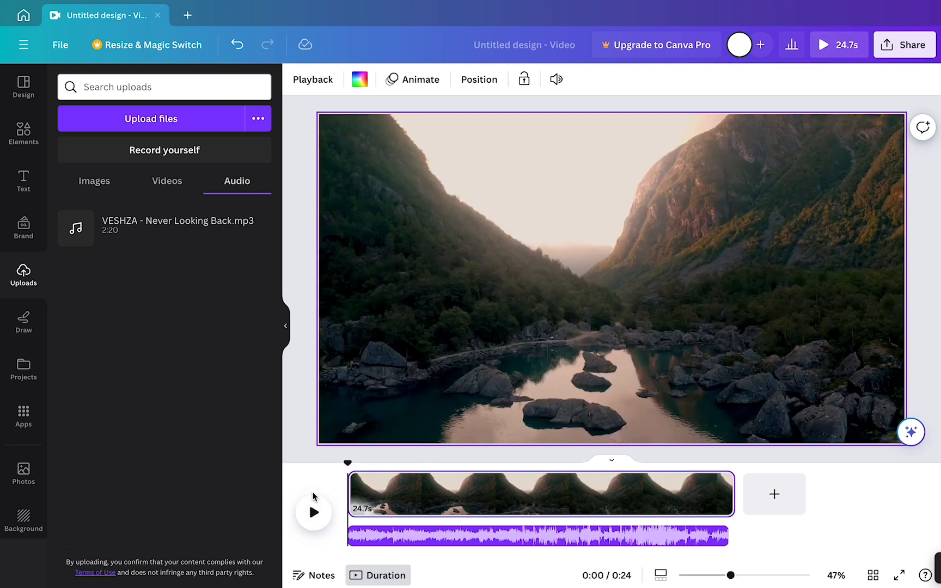
# - Add white heading text 'How did I lose the way' and move on to the next lyric placeholder
pyautogui.click(23, 181)
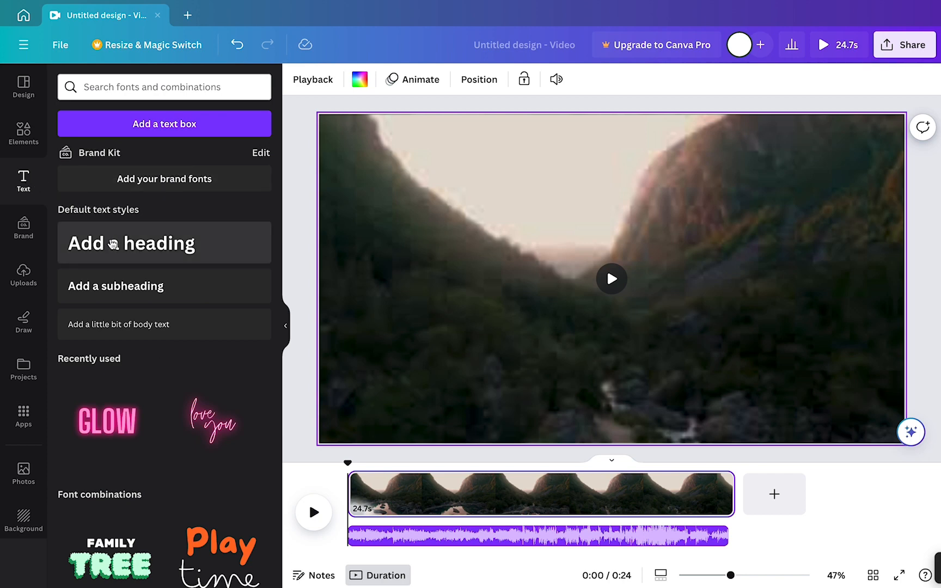
pyautogui.click(164, 243)
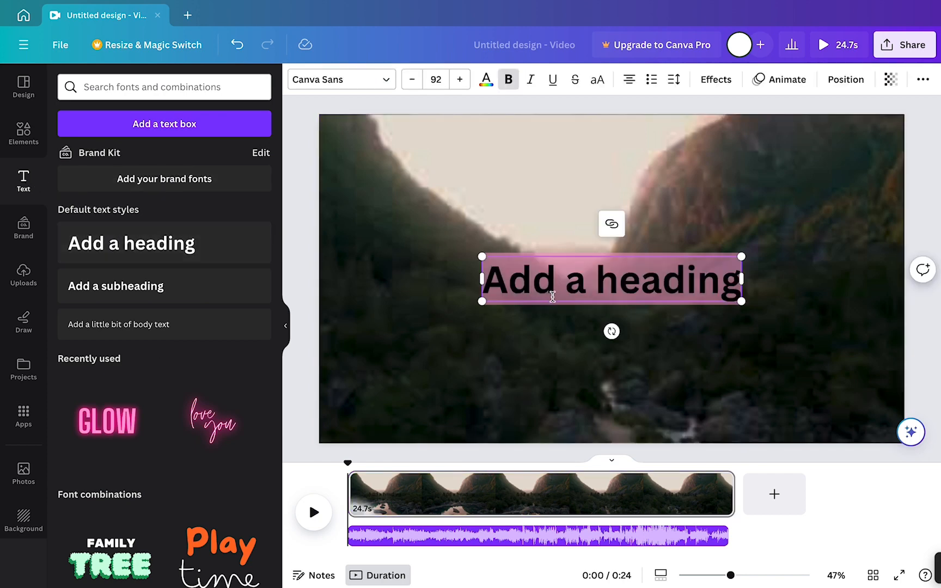
pyautogui.click(337, 80)
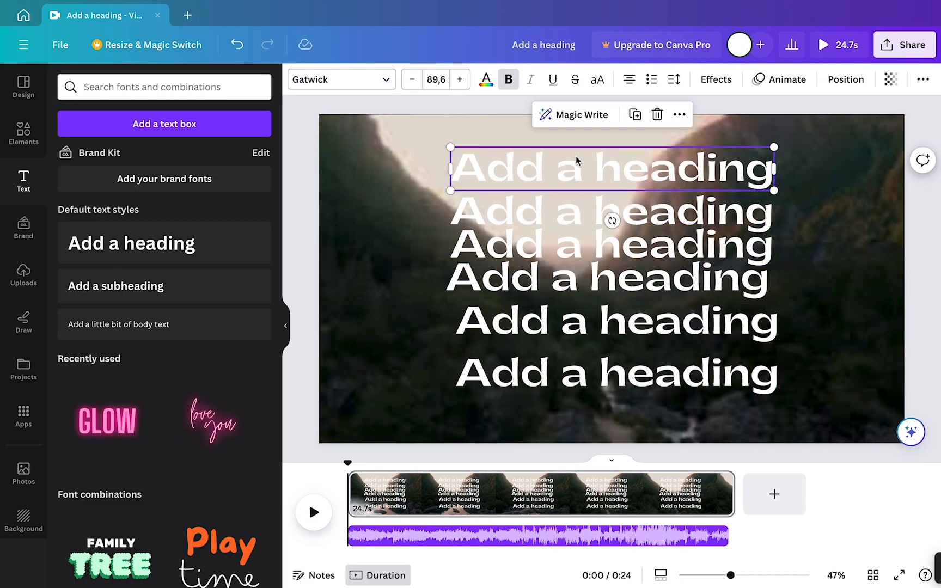
pyautogui.write('How did I lose the way')
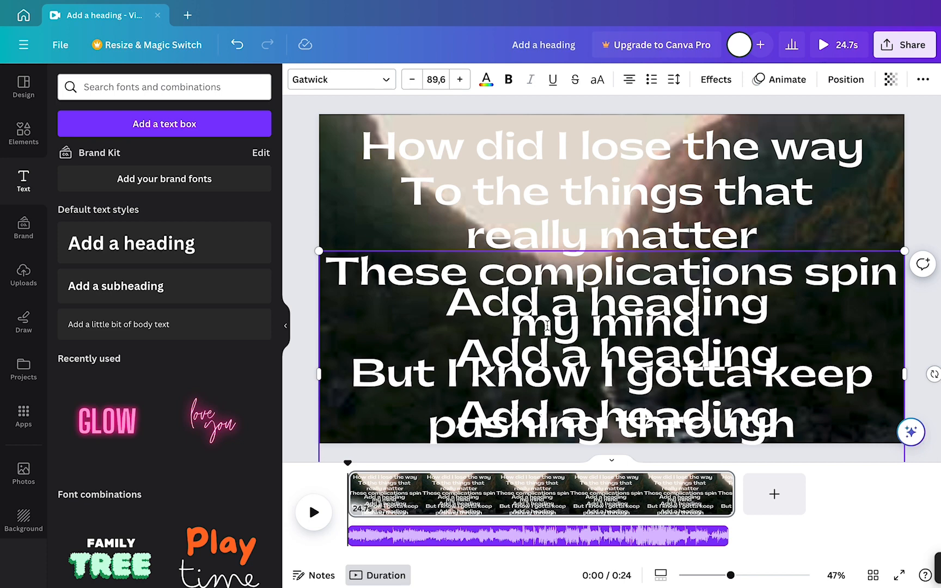
pyautogui.click(509, 80)
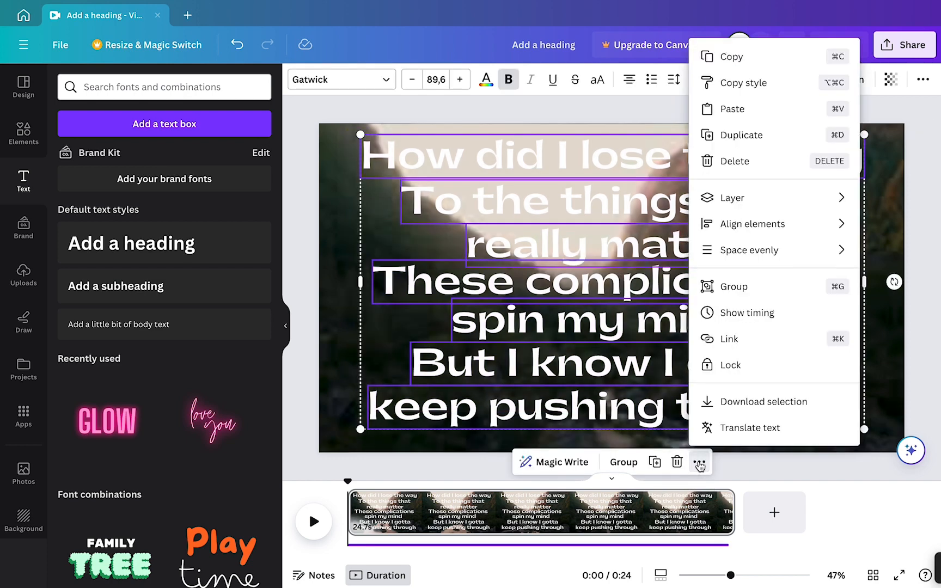
pyautogui.moveTo(770, 273)
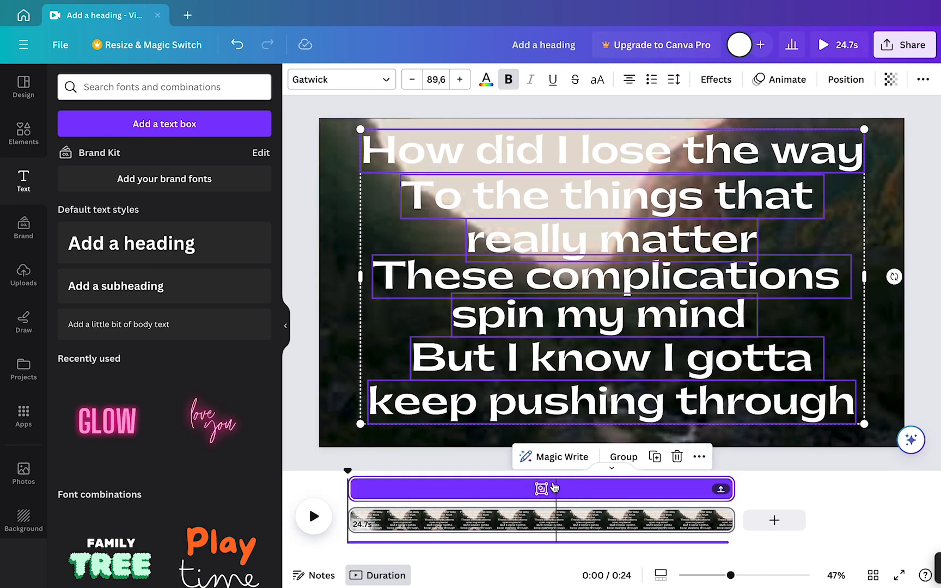
pyautogui.moveTo(642, 494)
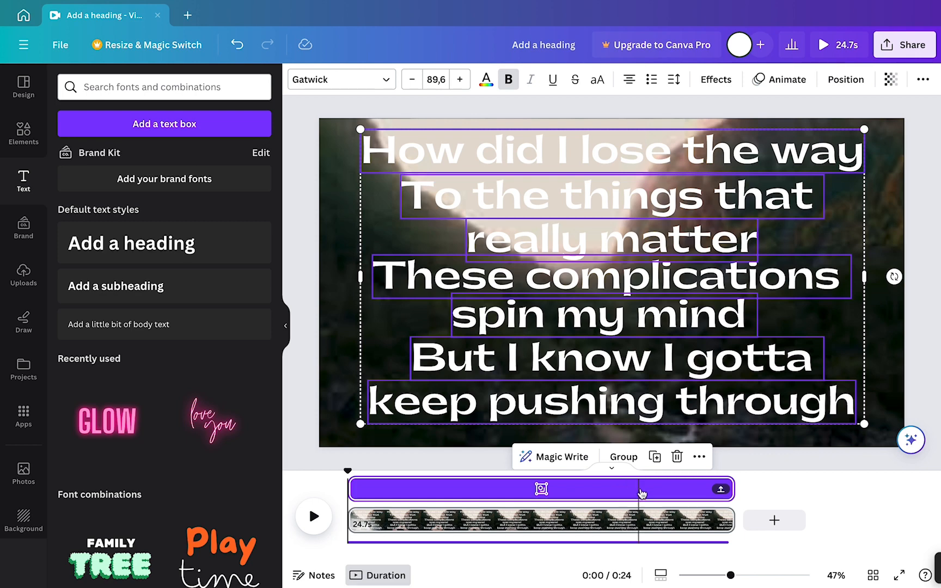
pyautogui.moveTo(720, 490)
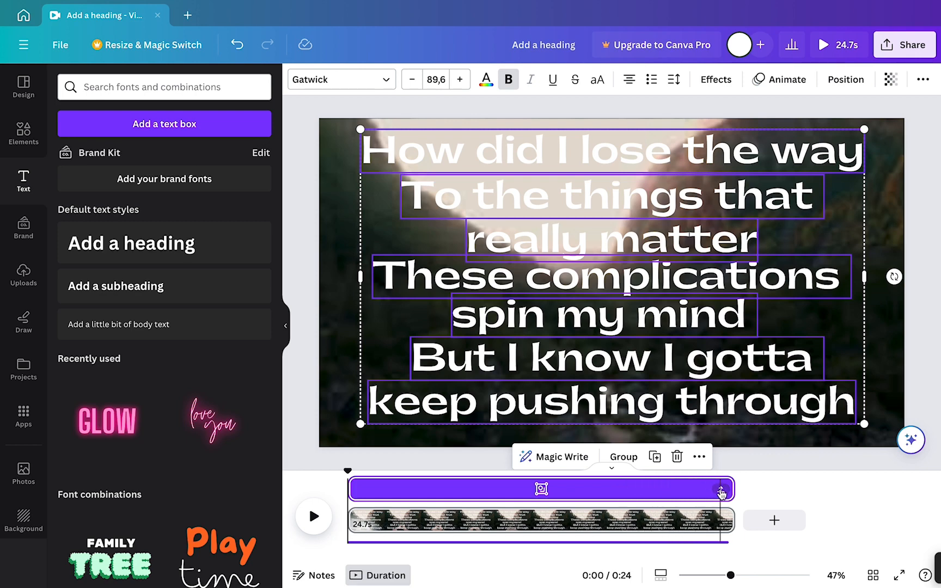
# - Expand the grouped lyric bar so each lyric line shows its own timing track
pyautogui.click(722, 489)
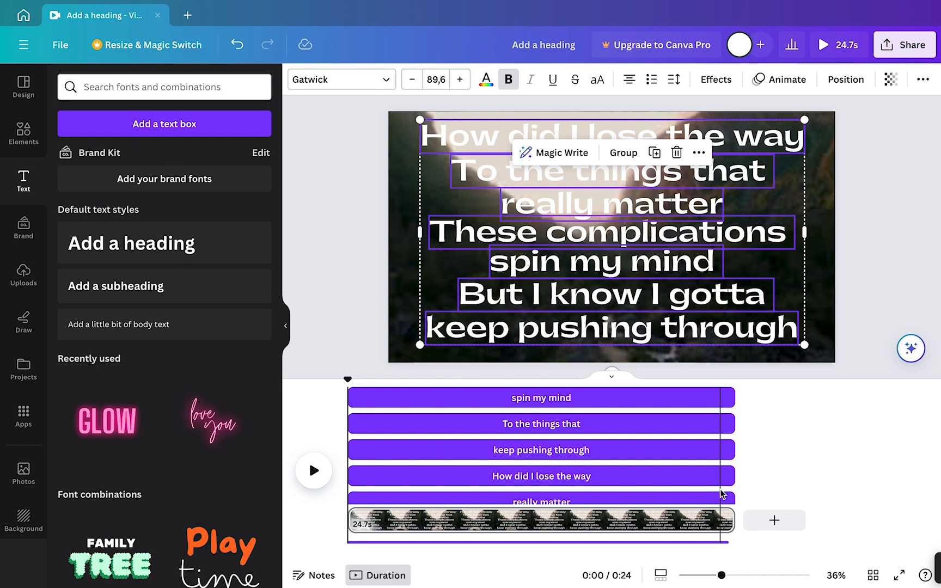
pyautogui.moveTo(845, 78)
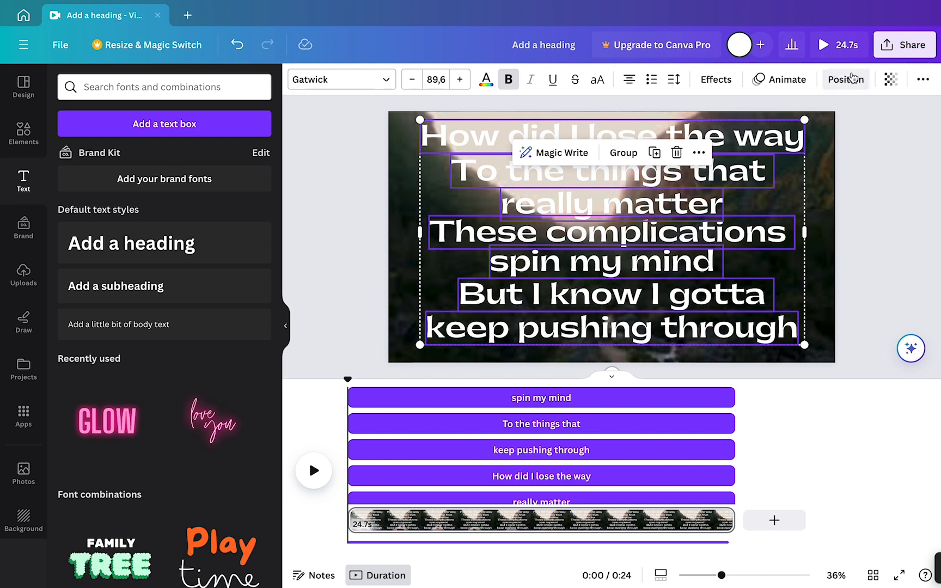
# - Show the layers list and move 'How did I lose the way' to the top
pyautogui.click(846, 80)
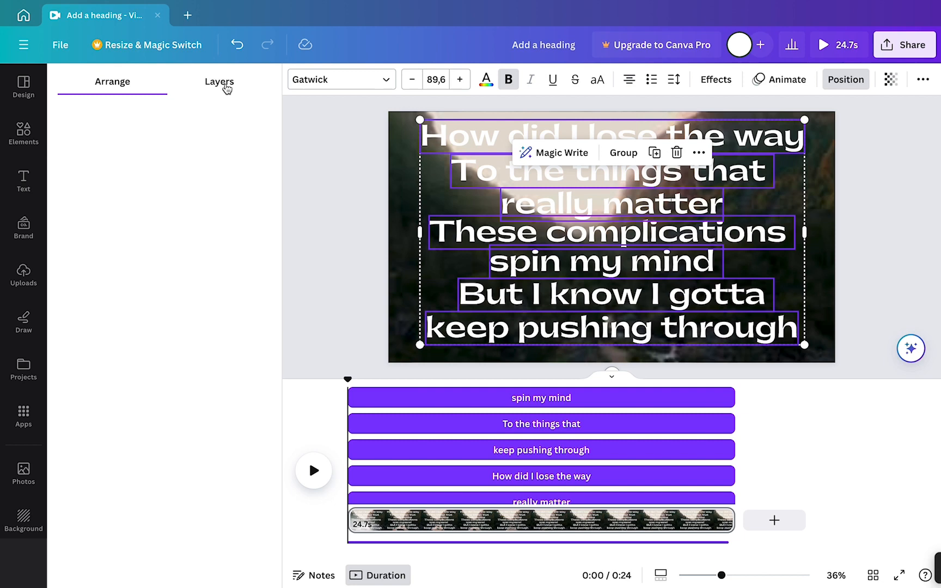
pyautogui.click(219, 81)
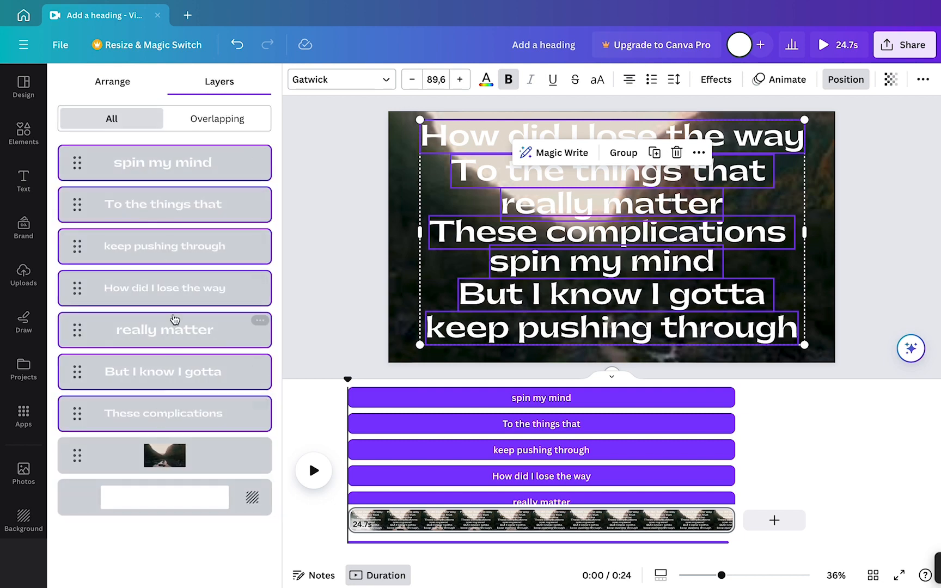
pyautogui.moveTo(154, 356)
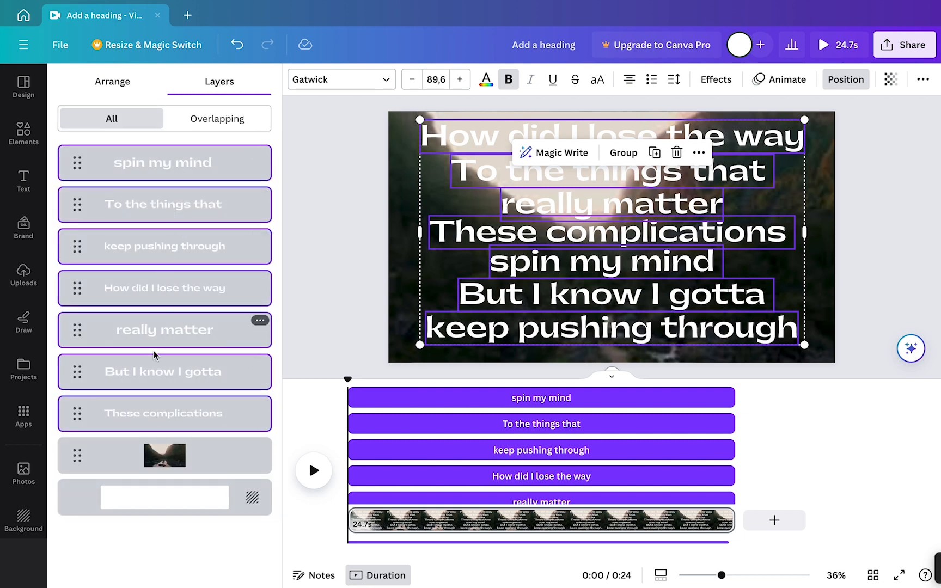
pyautogui.moveTo(151, 376)
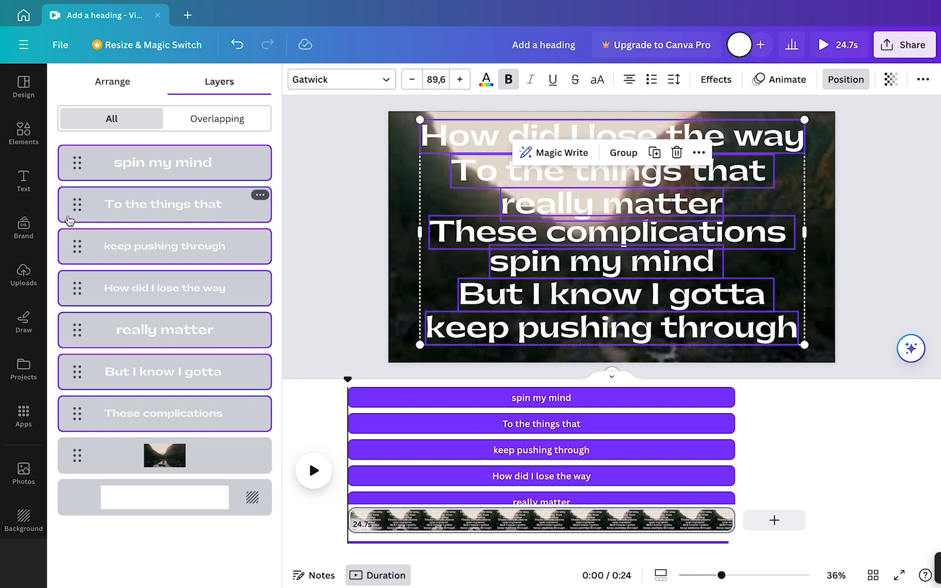
pyautogui.moveTo(68, 286)
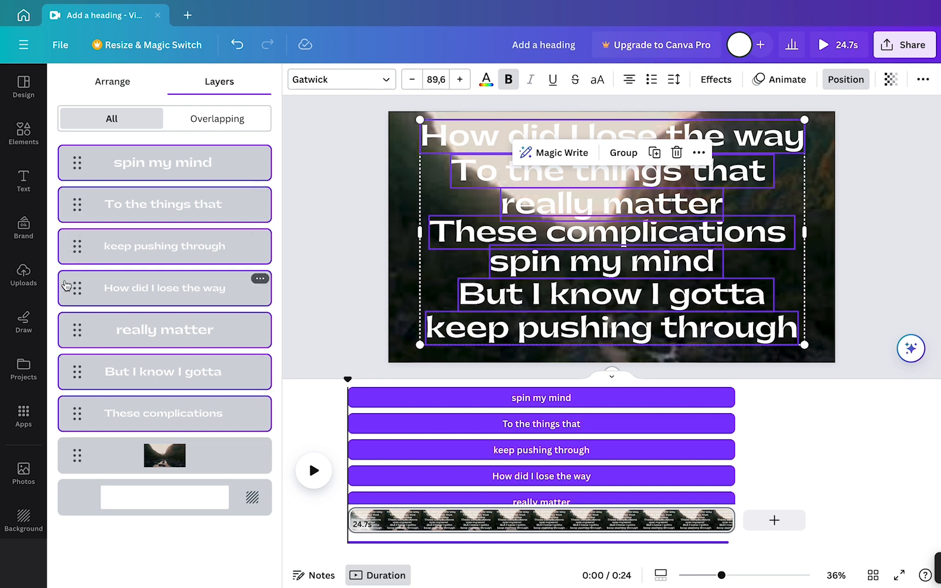
pyautogui.click(164, 287)
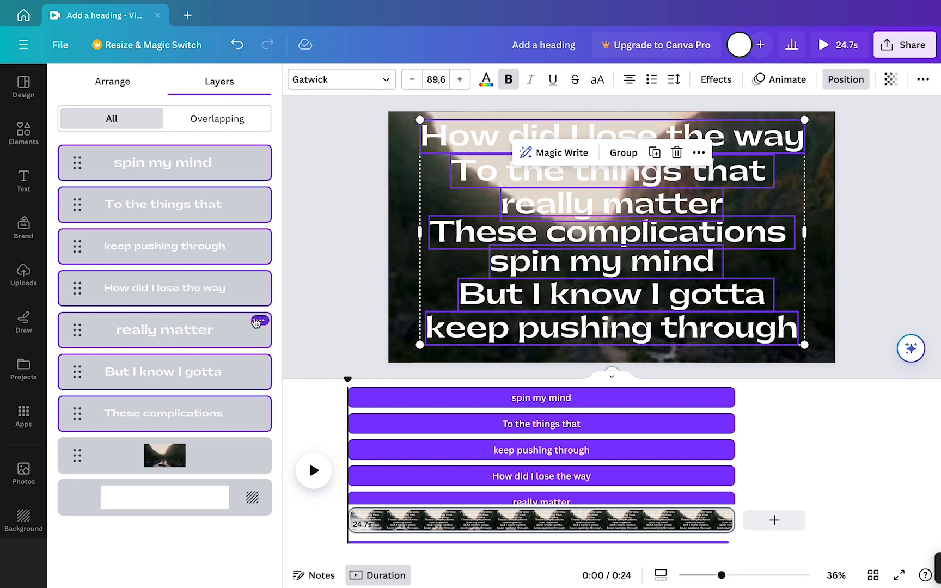
pyautogui.click(163, 288)
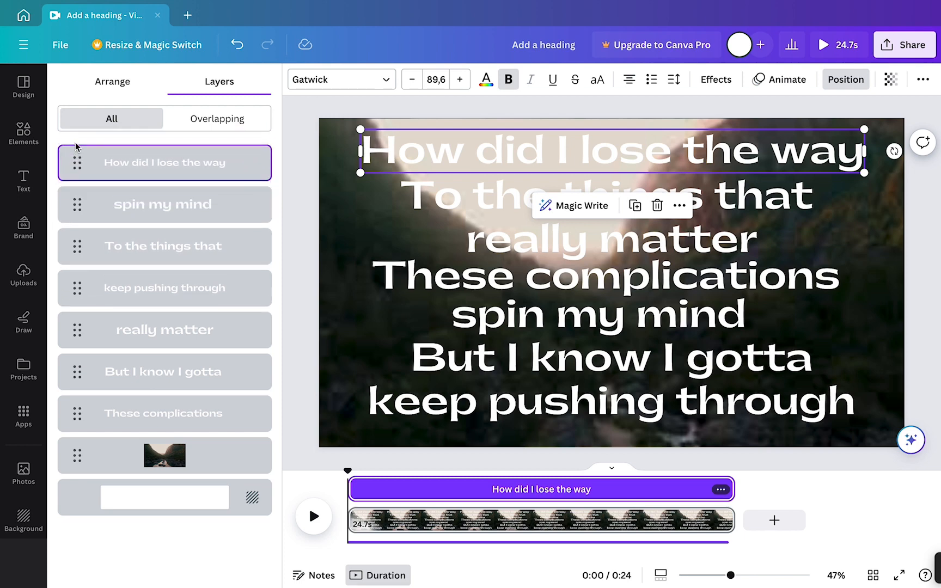
# - Reorder 'To the things that', 'really matter', 'These complications' and 'But I know I gotta' into song order
pyautogui.click(163, 245)
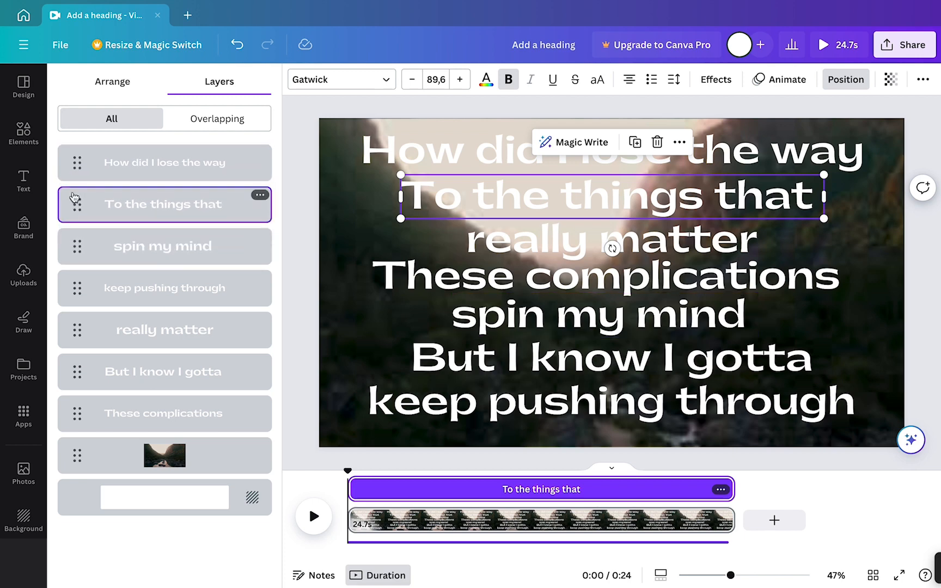
pyautogui.click(164, 330)
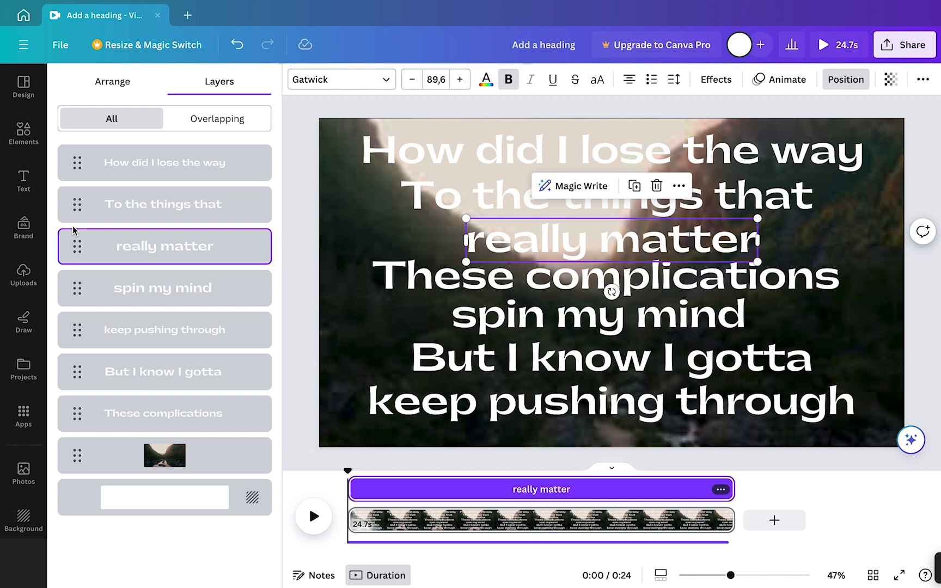
pyautogui.click(164, 413)
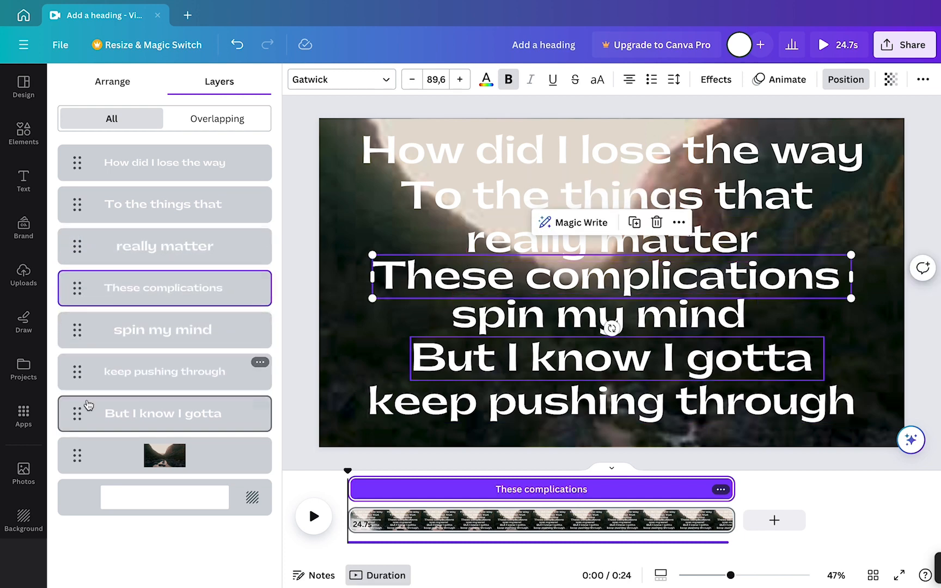
pyautogui.click(163, 413)
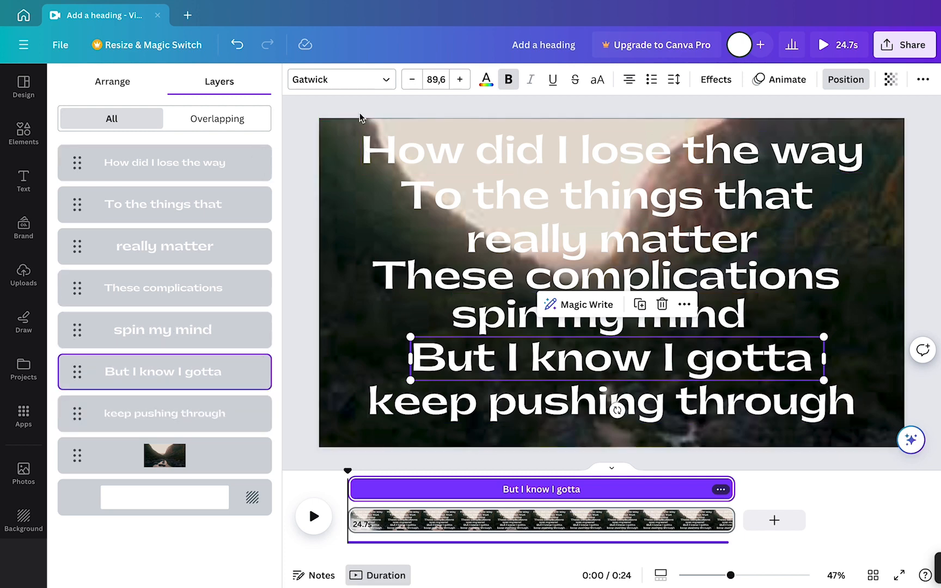
# - Leave the layers list with all lyrics selected and collapse the separate lyric bars
pyautogui.click(23, 180)
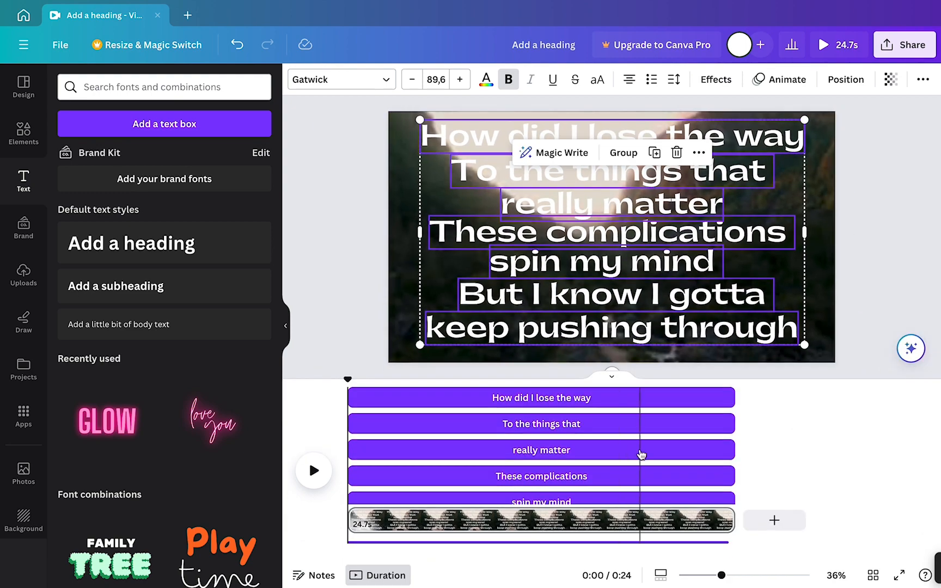
pyautogui.click(698, 152)
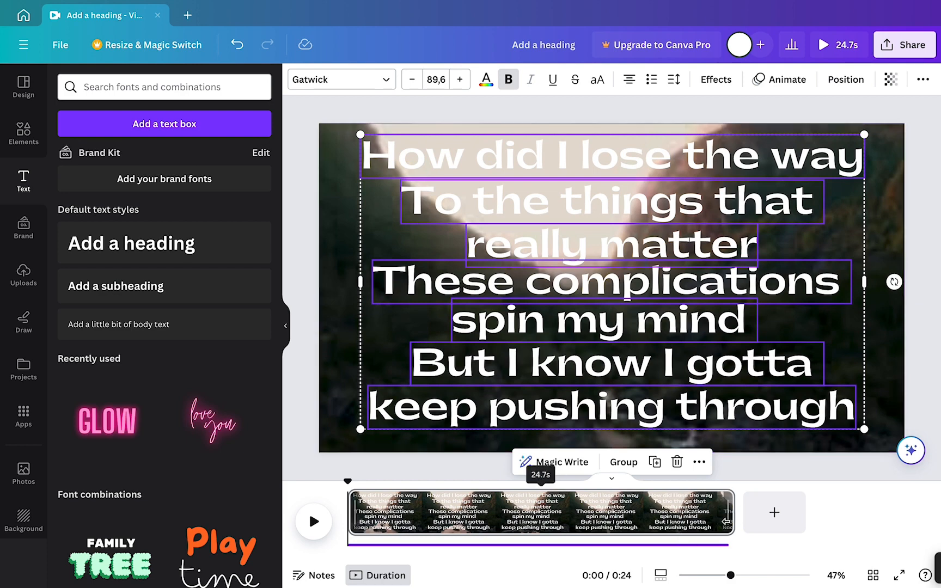
pyautogui.moveTo(668, 156)
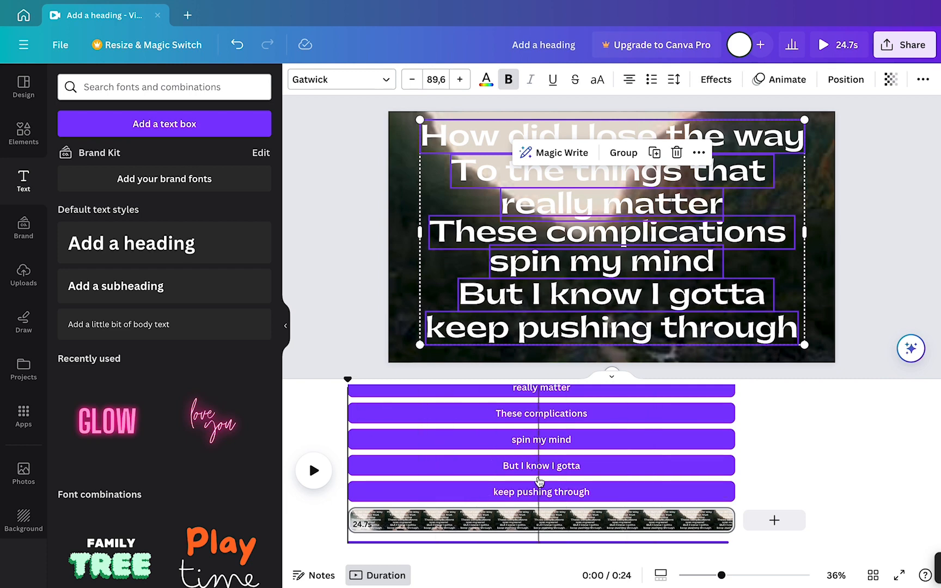
pyautogui.moveTo(613, 419)
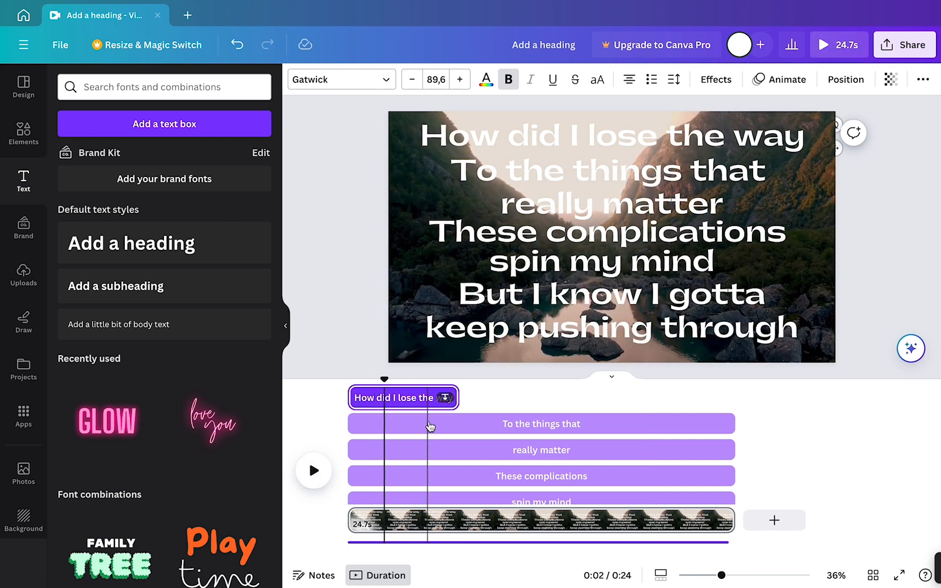
# - Shorten and stagger the lyric timing bars, preview playback, and trim the clip to end after the lyrics
pyautogui.click(314, 470)
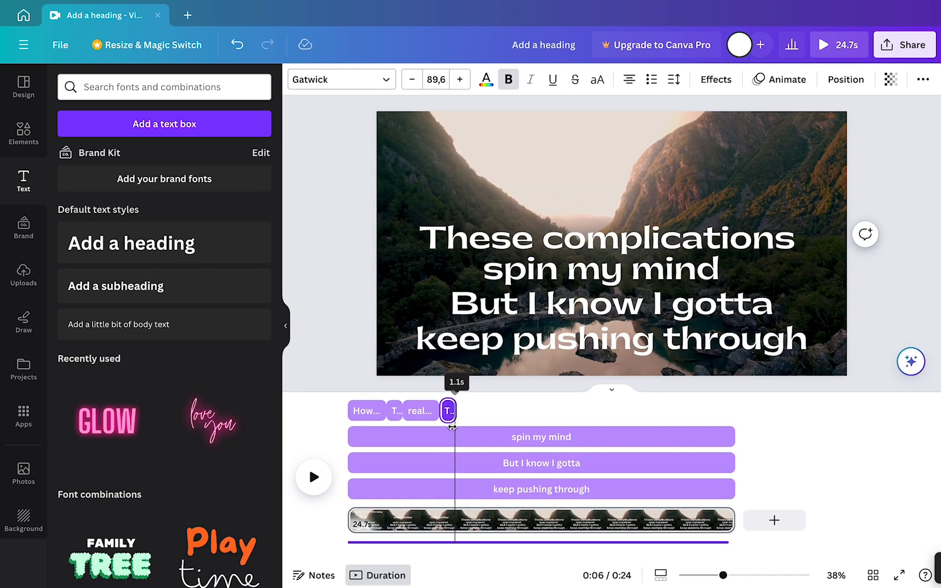
pyautogui.click(313, 478)
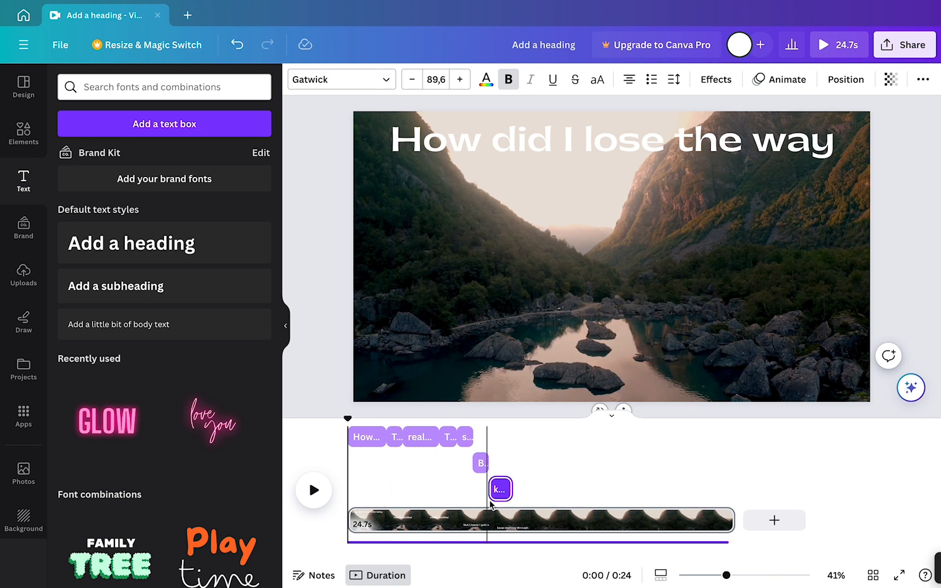
pyautogui.click(313, 491)
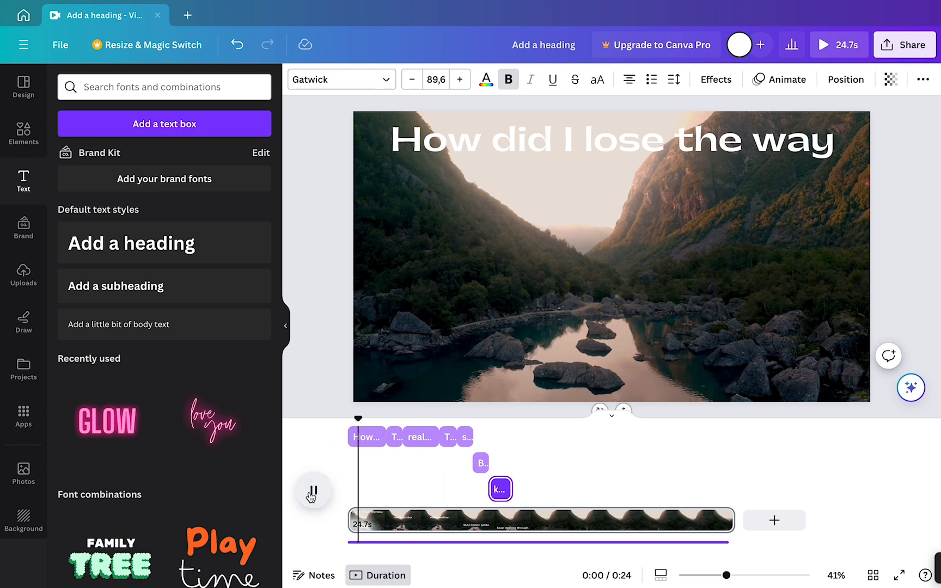
pyautogui.click(313, 491)
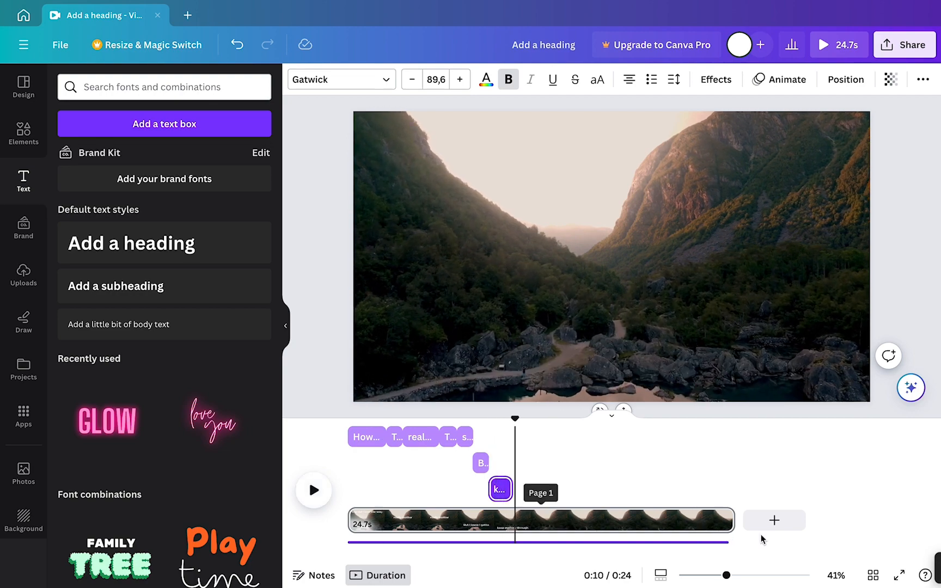
pyautogui.click(438, 520)
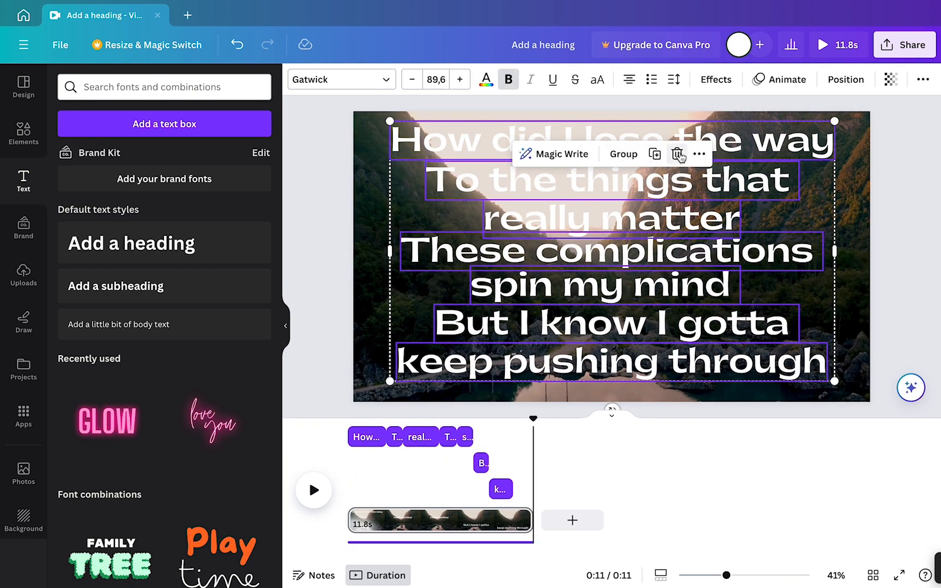
# - Align all lyric lines to the page's vertical middle and horizontal center, then jump to the later lyric
pyautogui.click(699, 153)
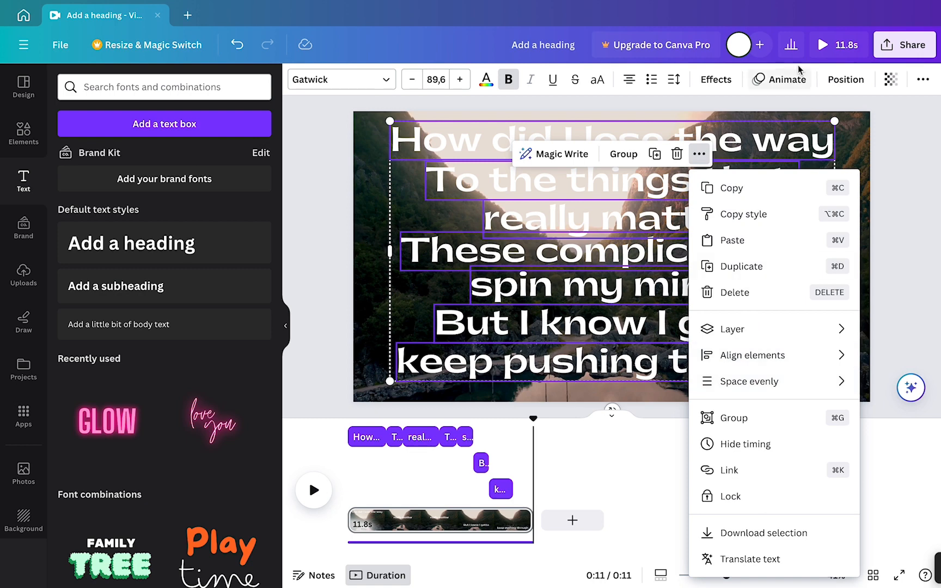
pyautogui.click(846, 78)
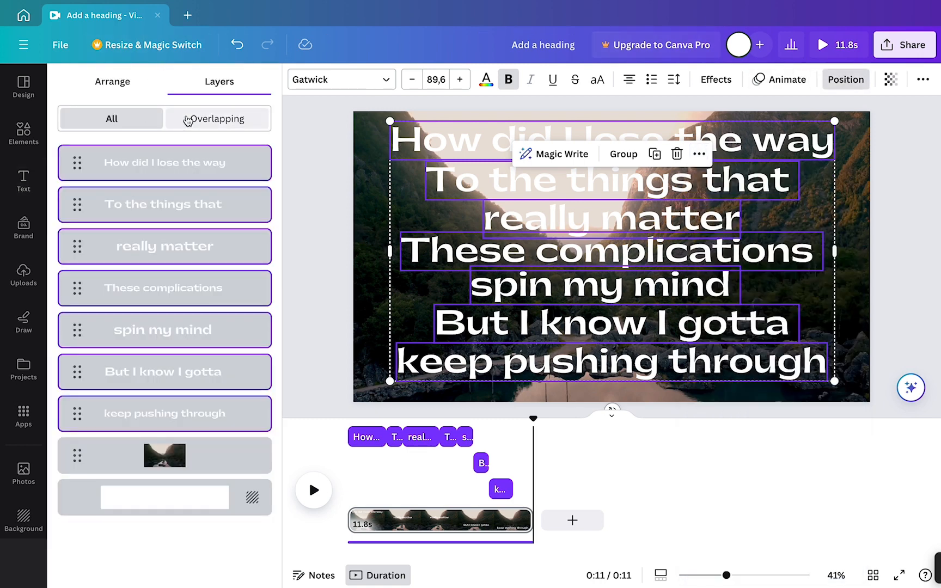
pyautogui.click(112, 81)
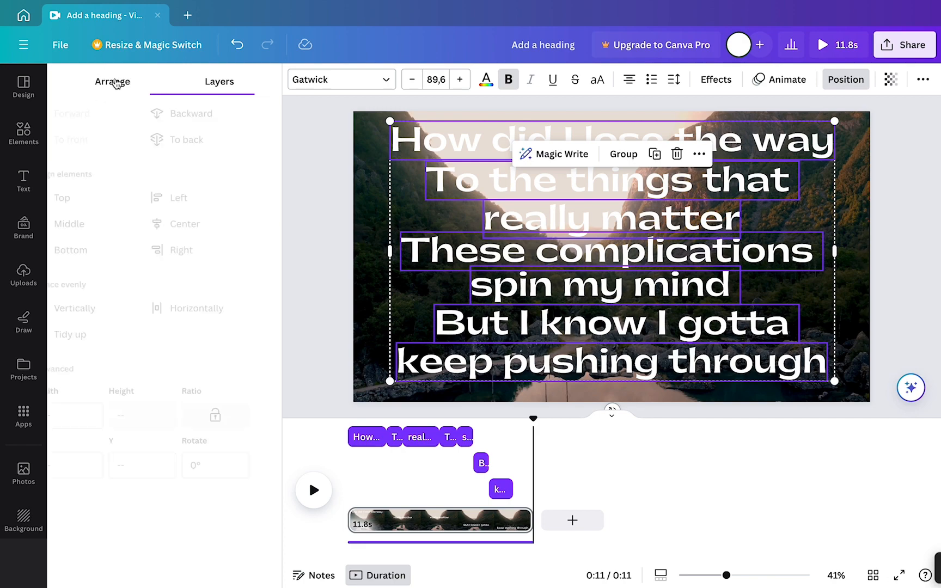
pyautogui.click(111, 81)
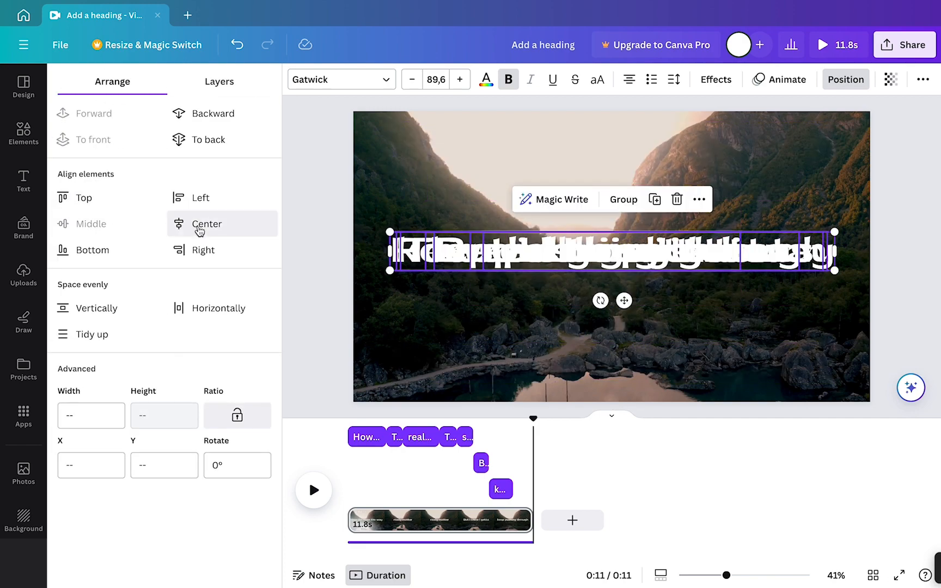
pyautogui.click(206, 223)
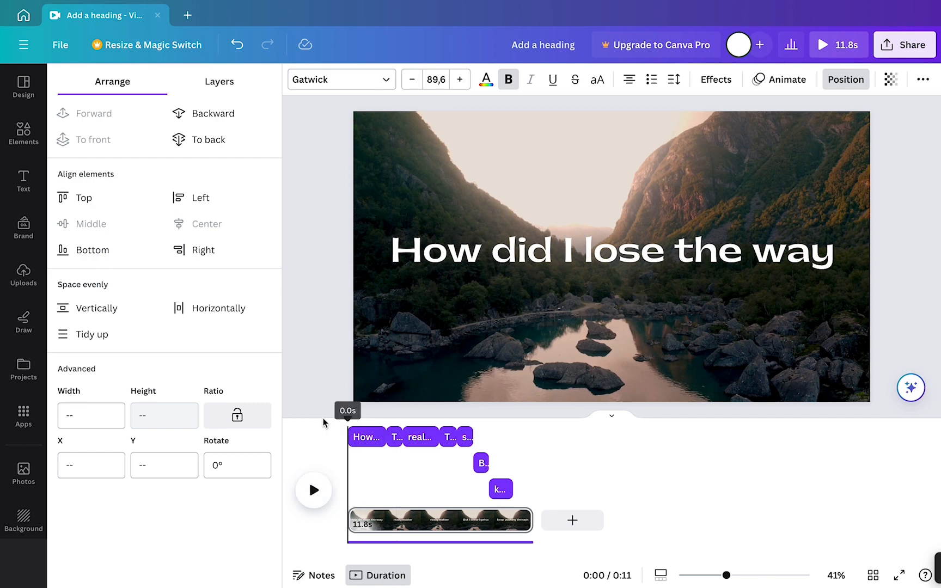
pyautogui.click(313, 491)
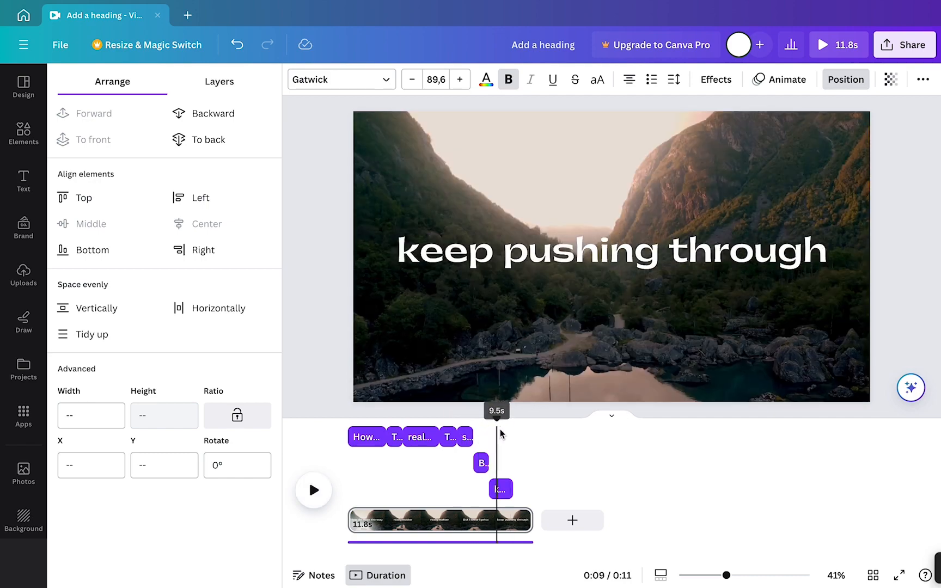
# - Add the recently used four-point sparkle and colour it yellow in the lower-left corner
pyautogui.click(23, 133)
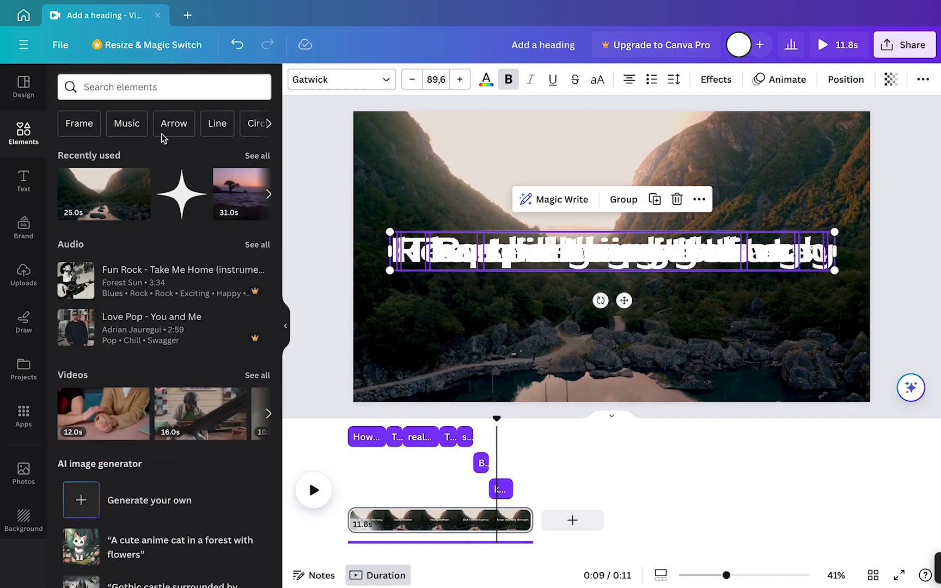
pyautogui.moveTo(181, 199)
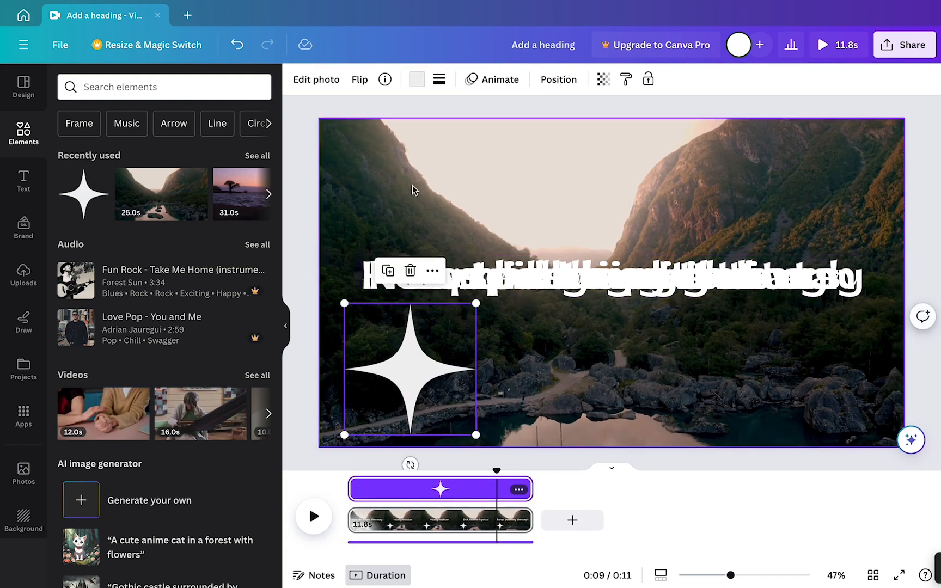
pyautogui.click(416, 78)
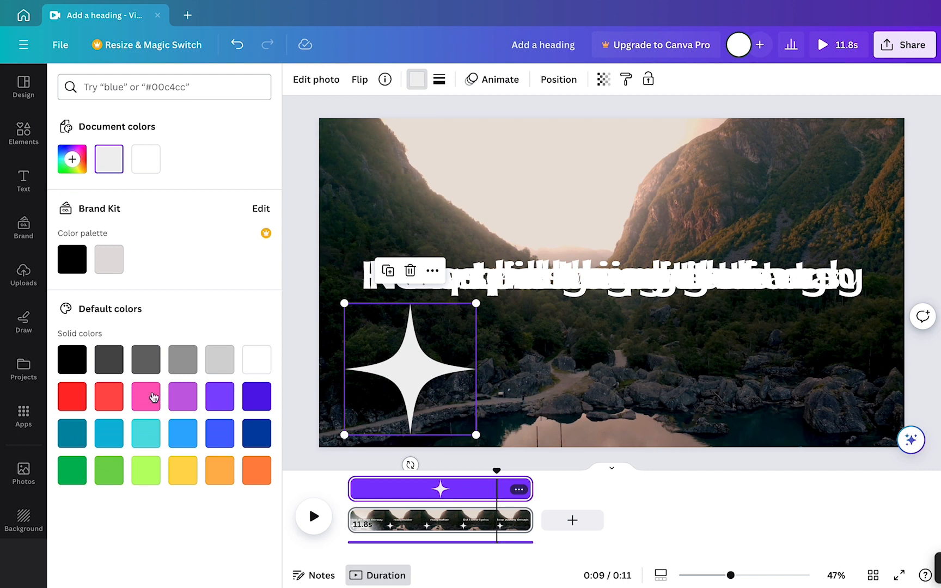
pyautogui.click(183, 470)
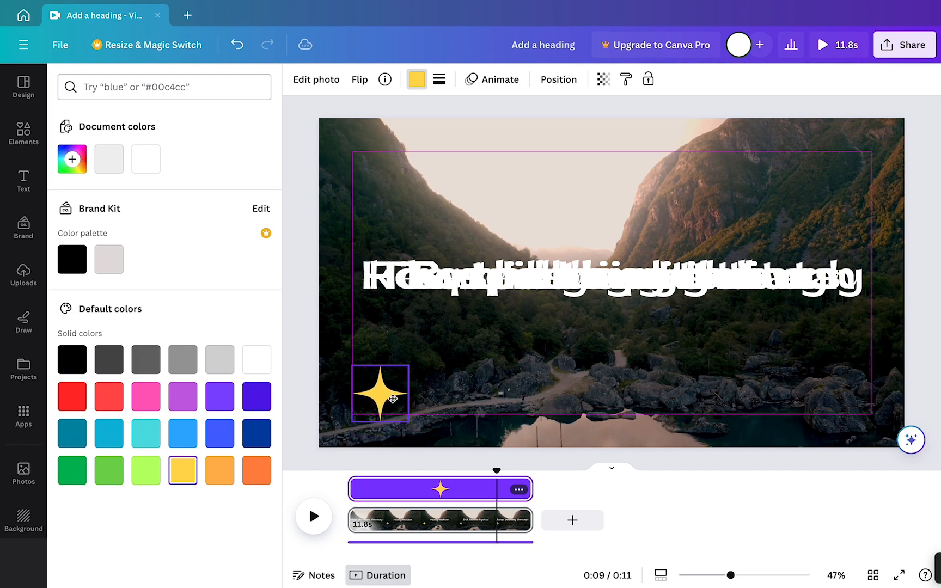
pyautogui.click(493, 79)
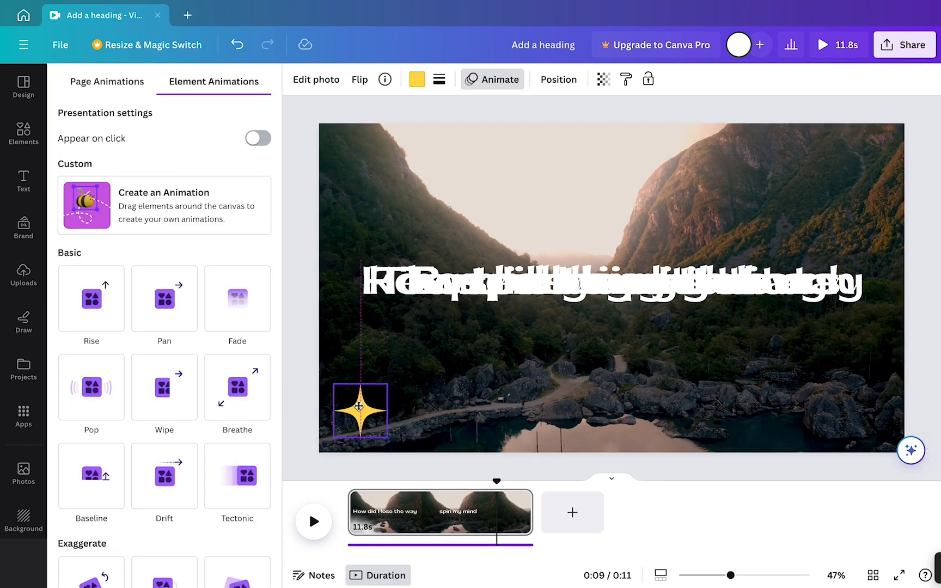
# - Create a custom motion path for the sparkle with smooth movement and higher speed
pyautogui.click(23, 133)
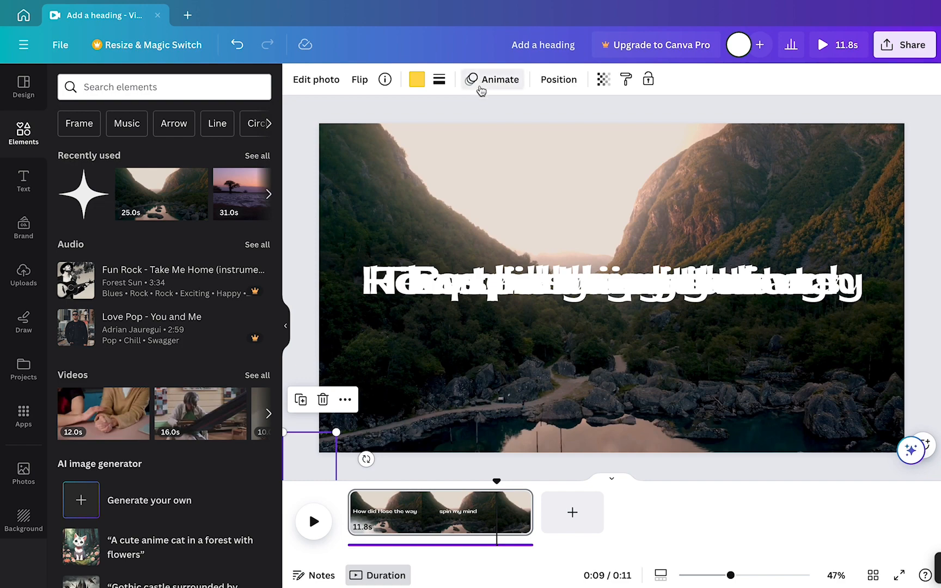
pyautogui.moveTo(497, 80)
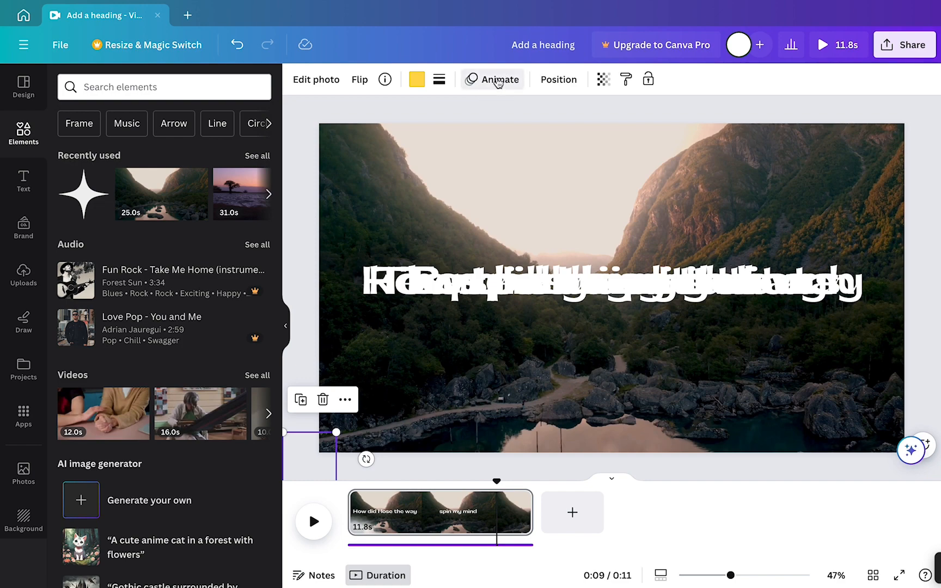
pyautogui.click(493, 79)
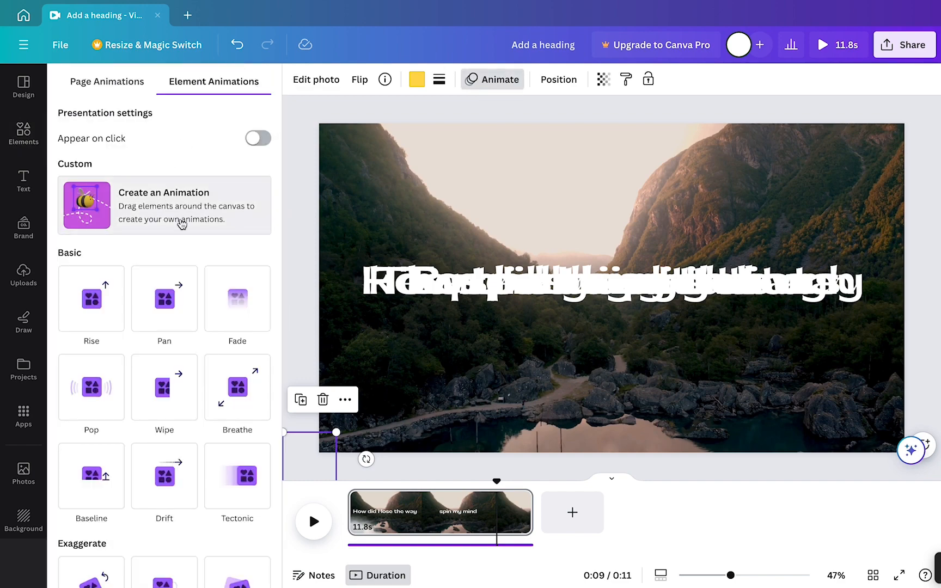
pyautogui.click(163, 205)
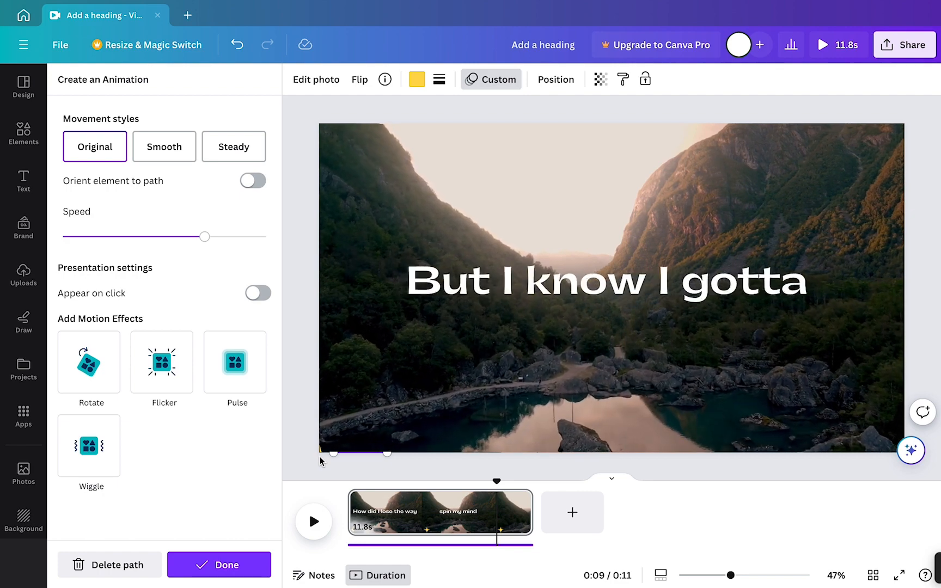
pyautogui.click(164, 146)
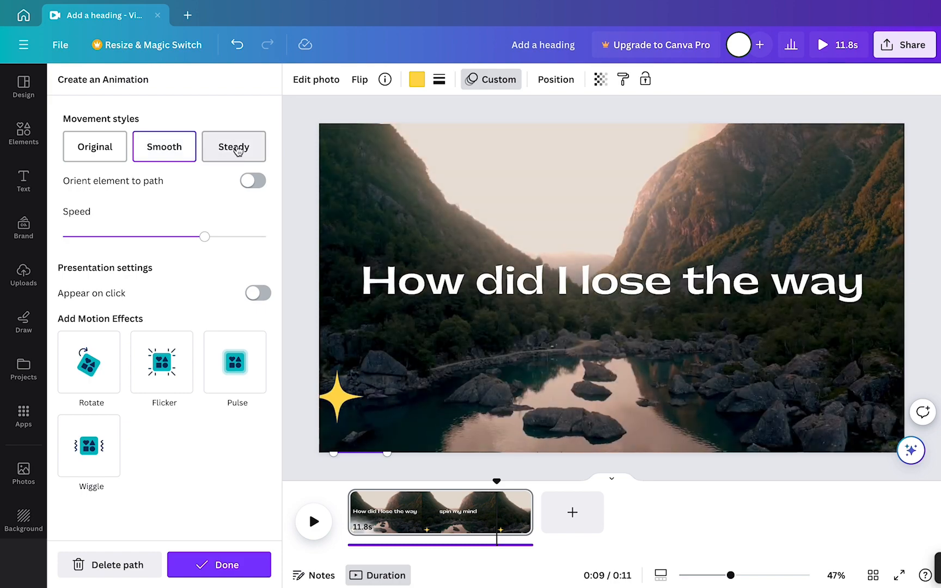
pyautogui.click(233, 146)
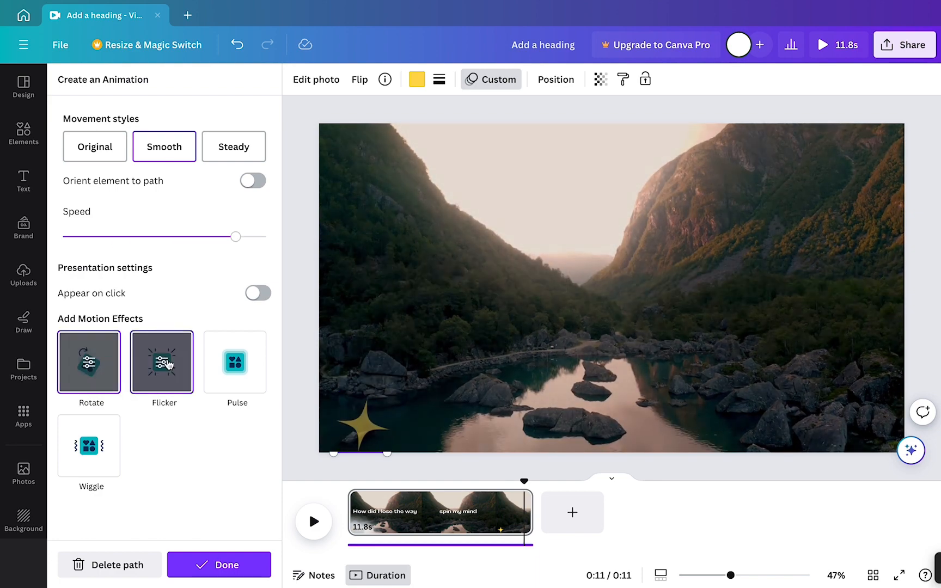
# - Add flicker and wiggle effects to the sparkle and finish the custom animation
pyautogui.click(361, 426)
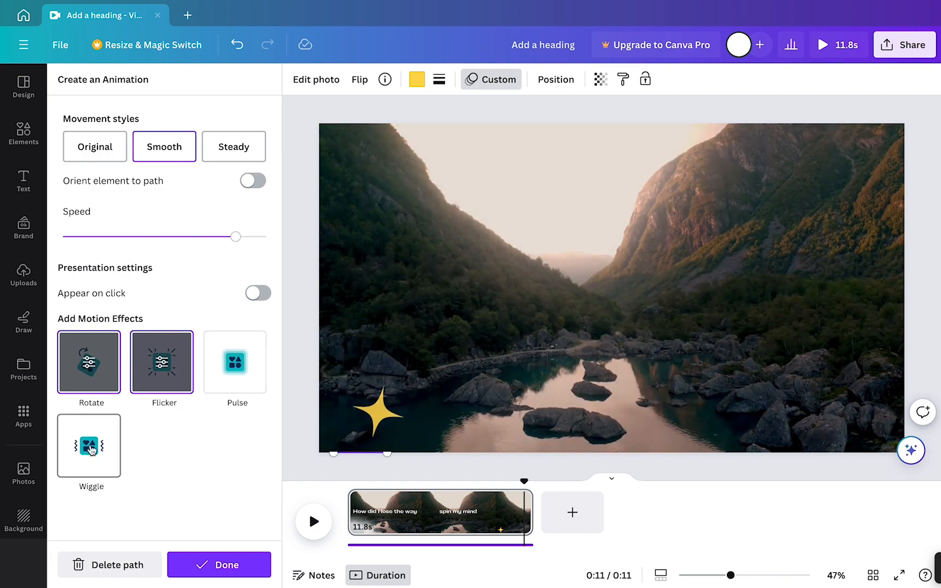
pyautogui.click(371, 417)
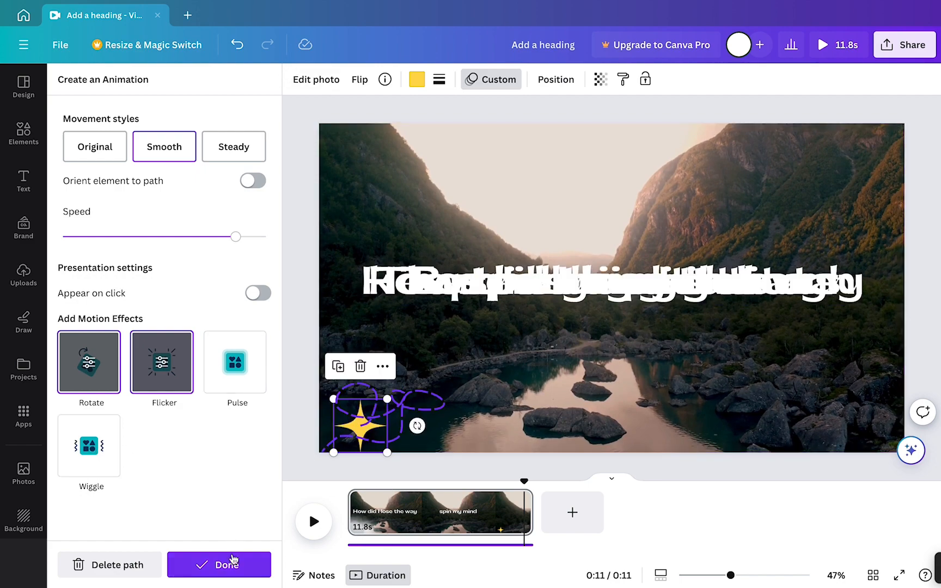
pyautogui.click(219, 564)
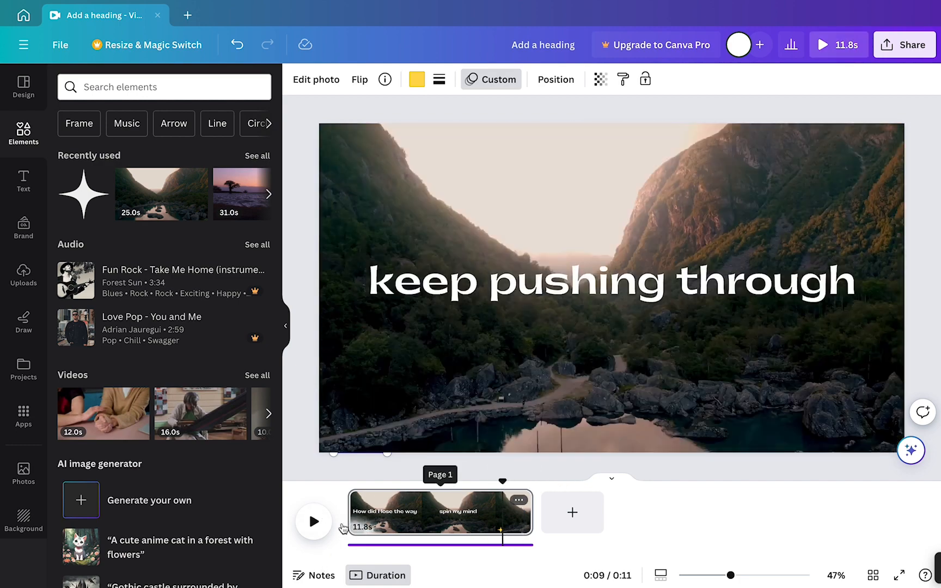
# - Expand all timeline layers, select the sparkle's 1.4-second timing bar, and play the video to preview
pyautogui.click(313, 520)
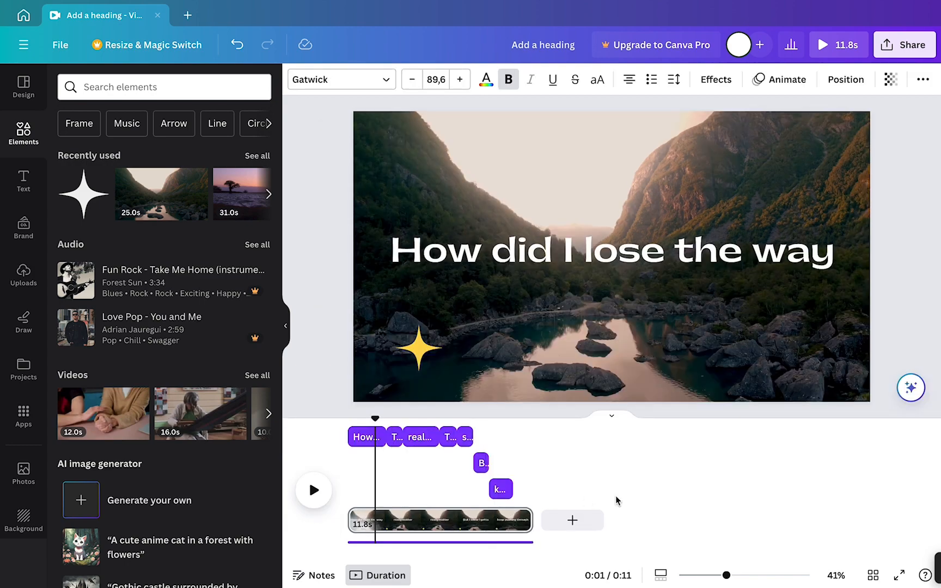
pyautogui.click(418, 350)
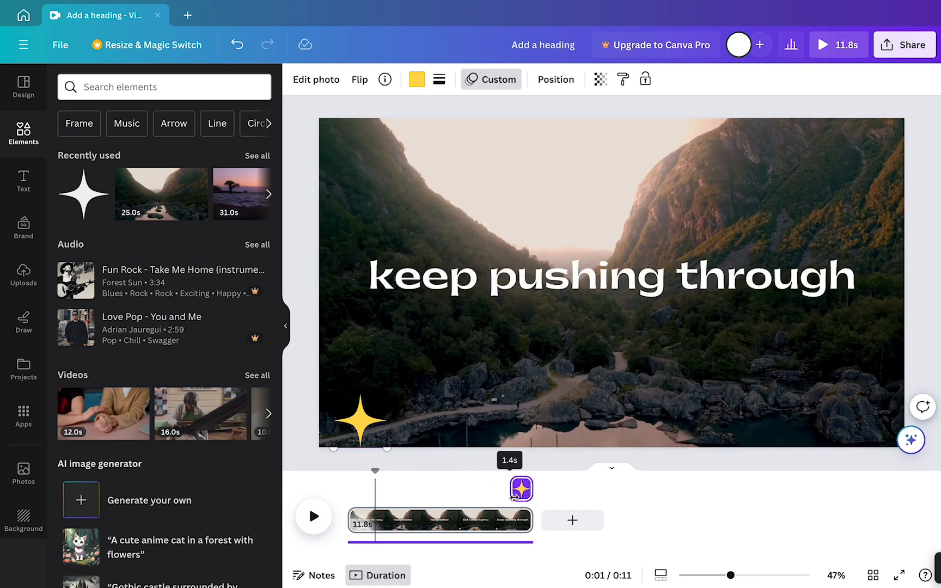
pyautogui.click(312, 516)
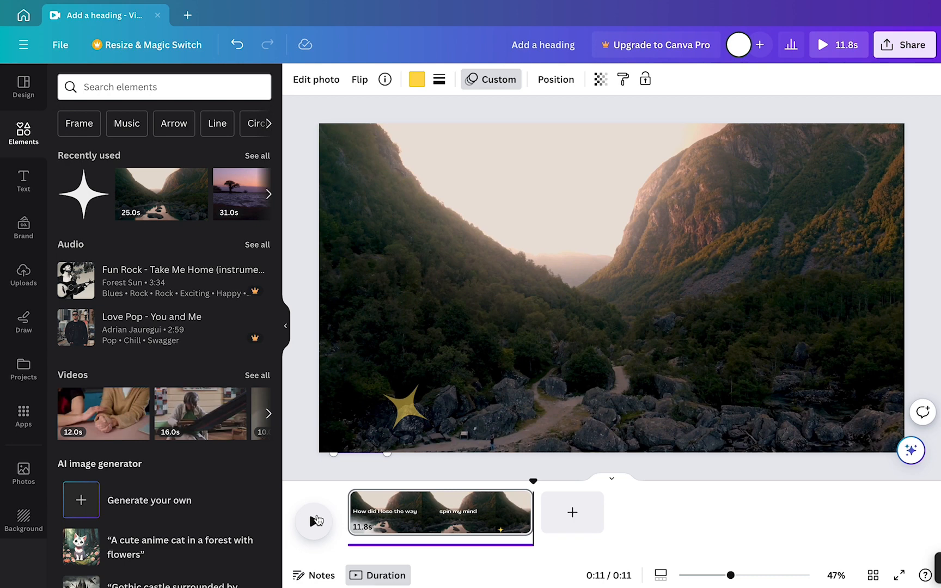
pyautogui.moveTo(905, 44)
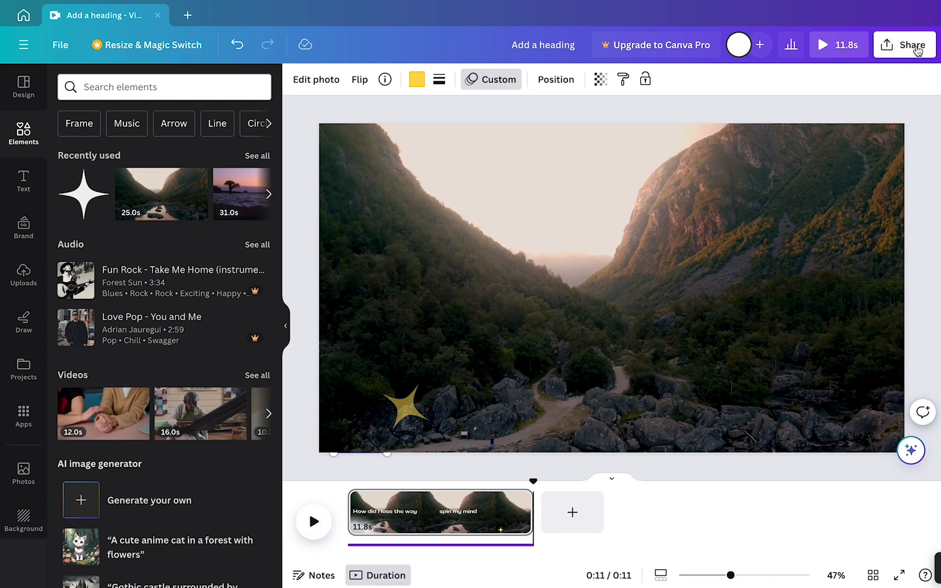
# - Set the download to MP4 Video at 1080p via Share > Download, toggling Save download settings on then off
pyautogui.click(907, 45)
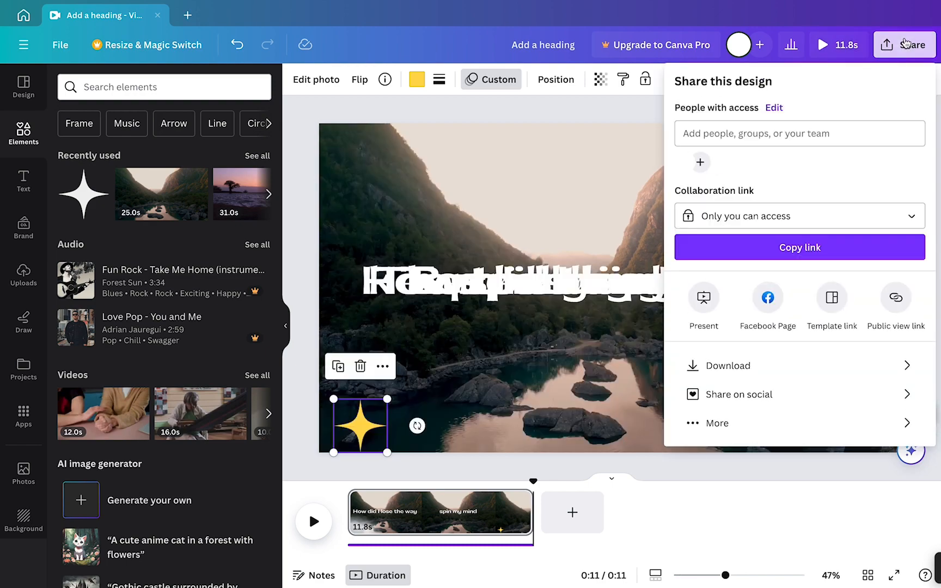
pyautogui.moveTo(780, 367)
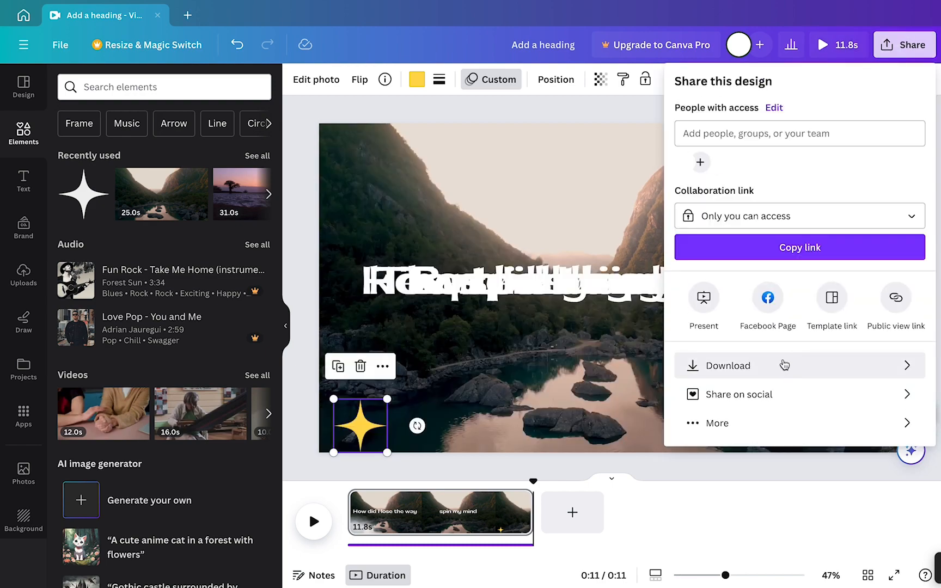
pyautogui.click(726, 366)
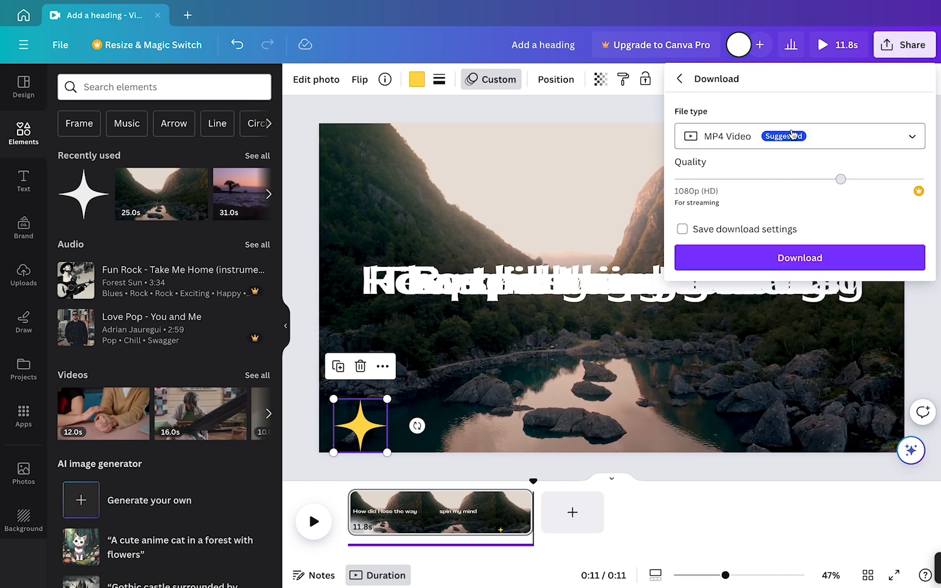
pyautogui.click(682, 229)
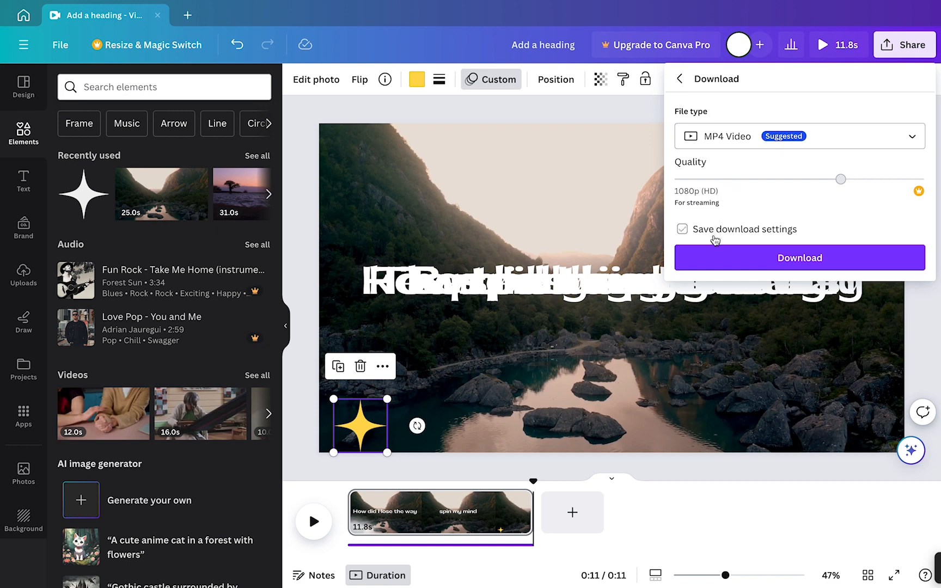
pyautogui.moveTo(717, 232)
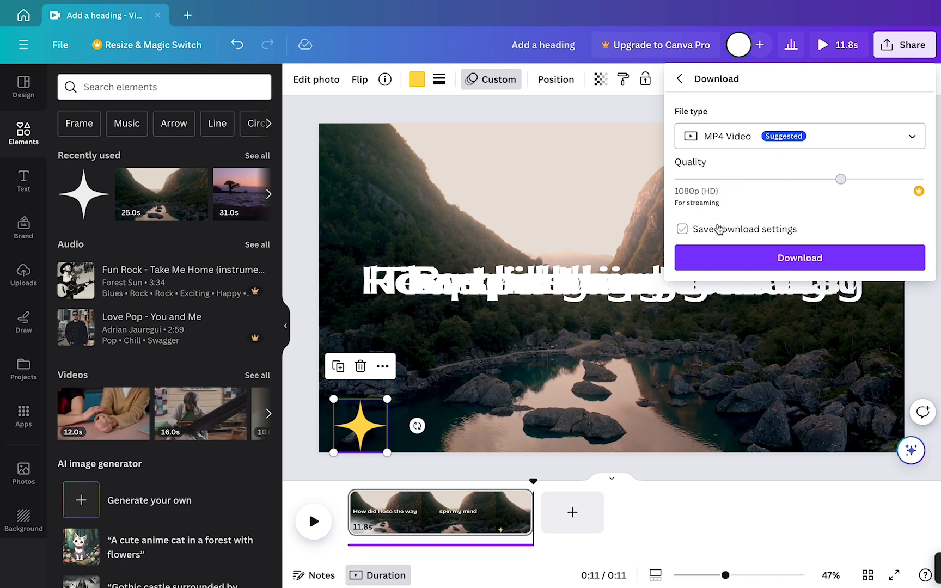
pyautogui.click(683, 229)
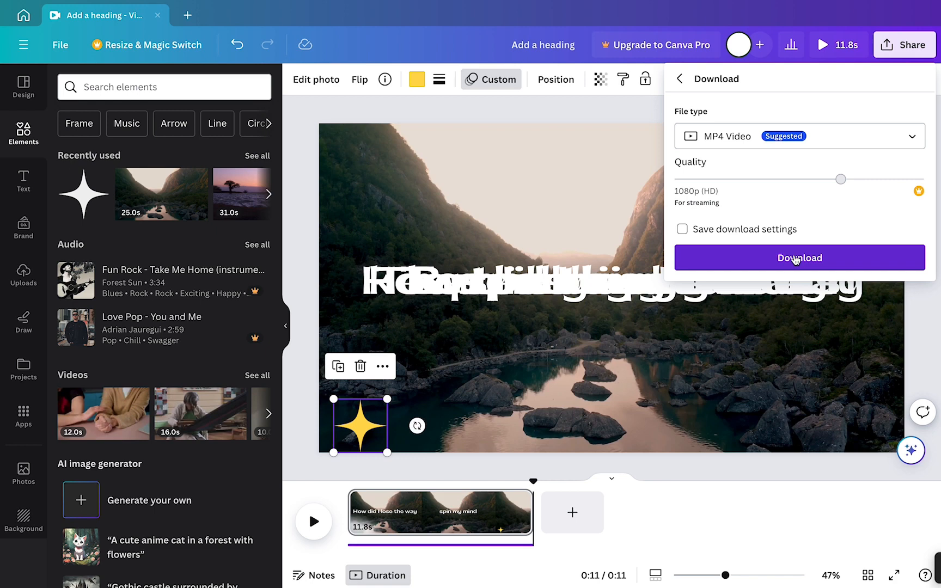
pyautogui.moveTo(608, 107)
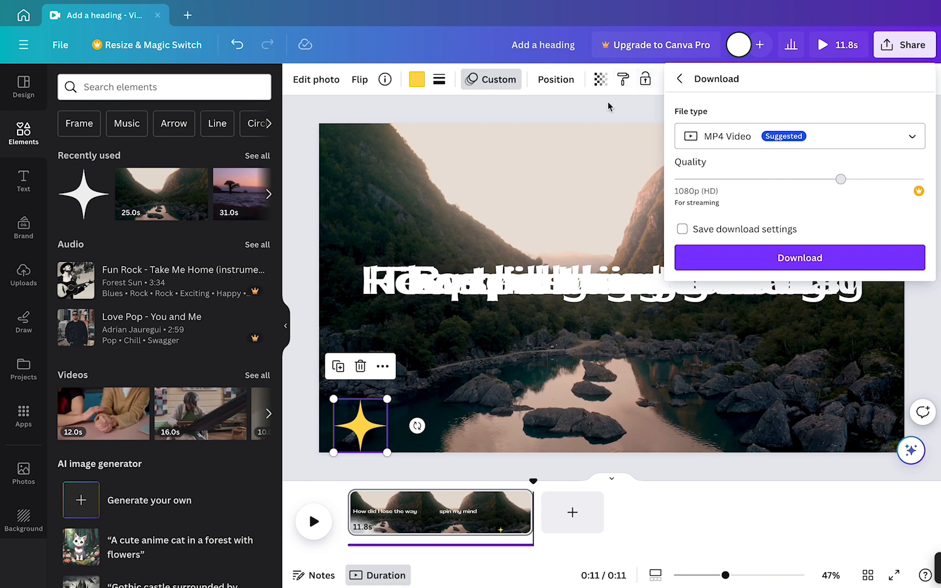